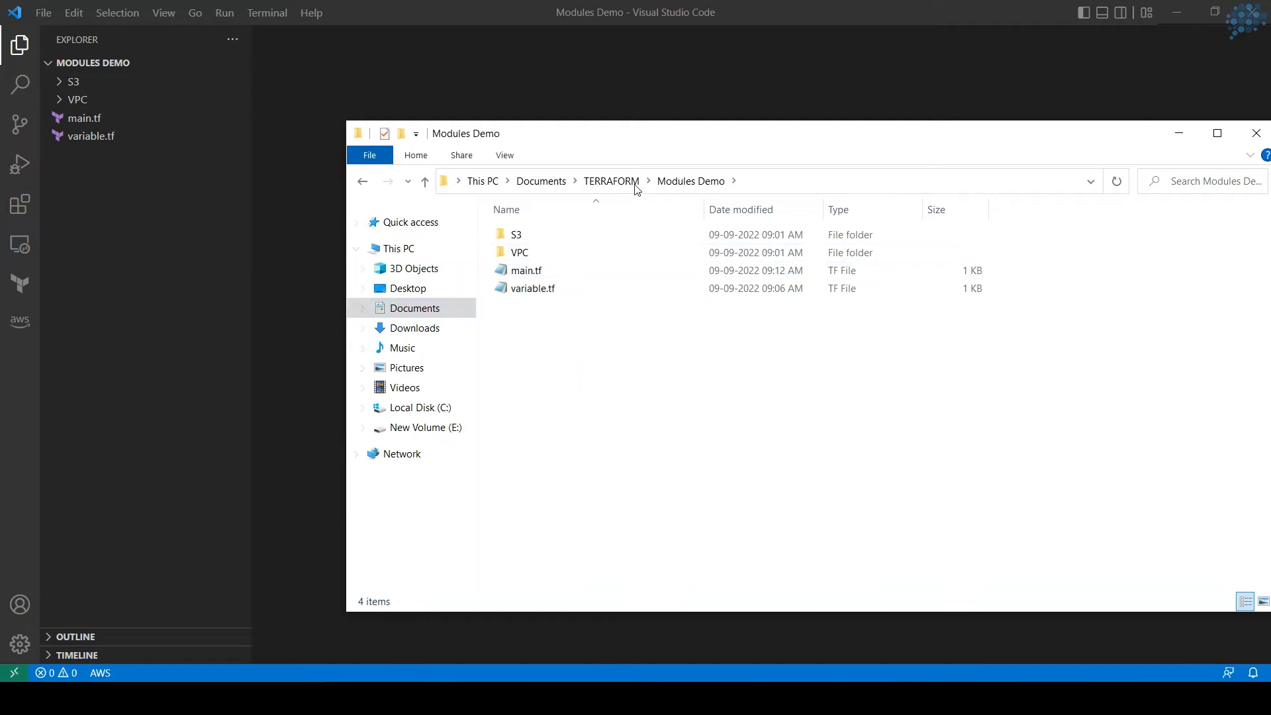
# Step: Browse into the S3 module folder and back up to the Modules Demo folder
pyautogui.click(526, 270)
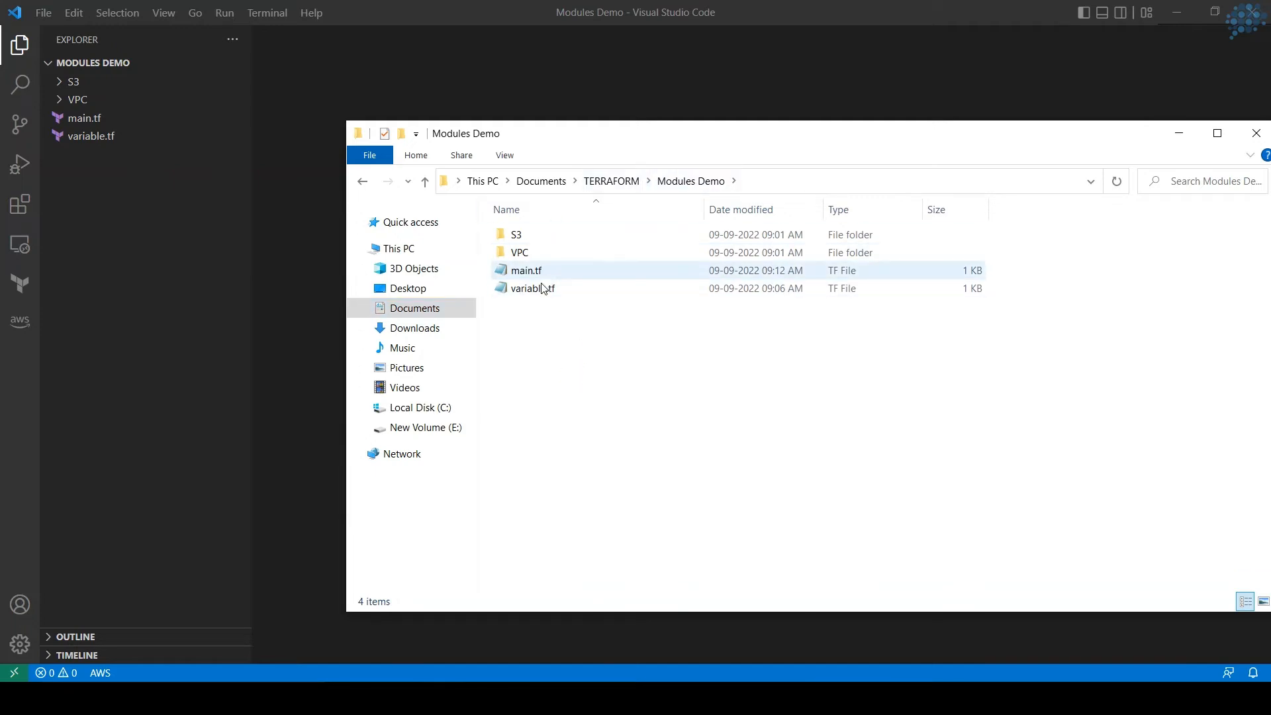
pyautogui.moveTo(539, 262)
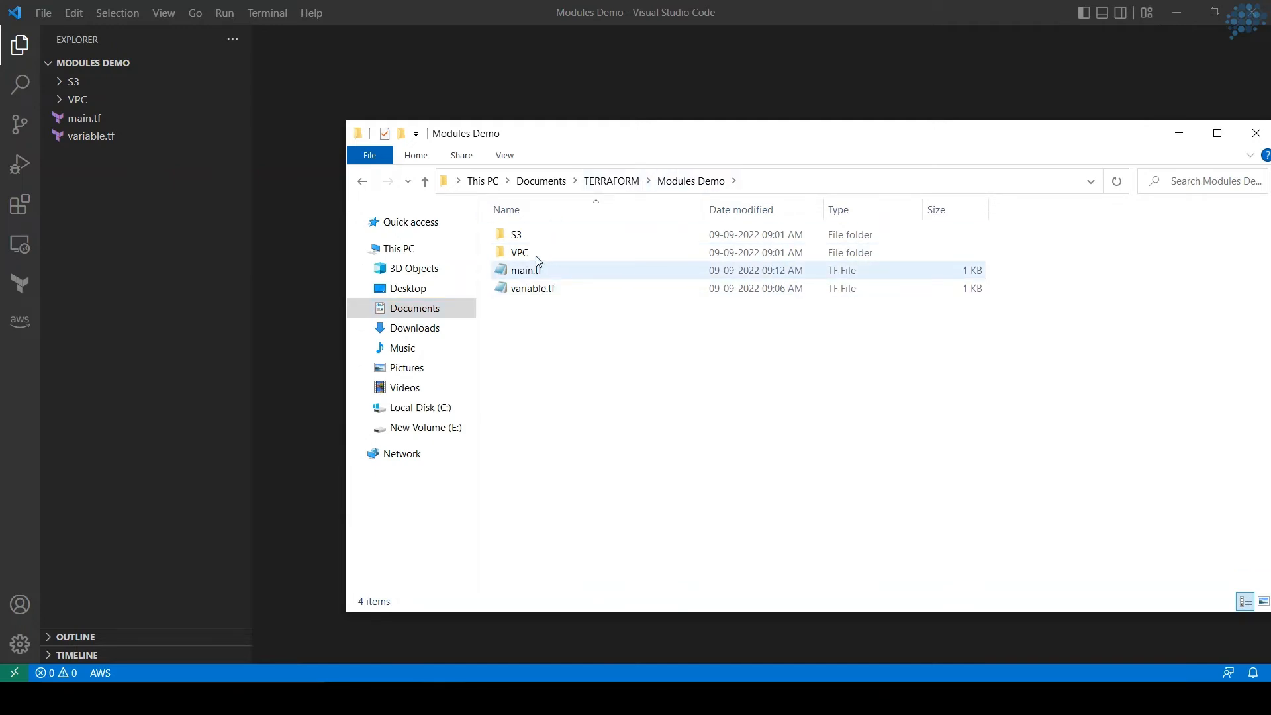
pyautogui.doubleClick(516, 234)
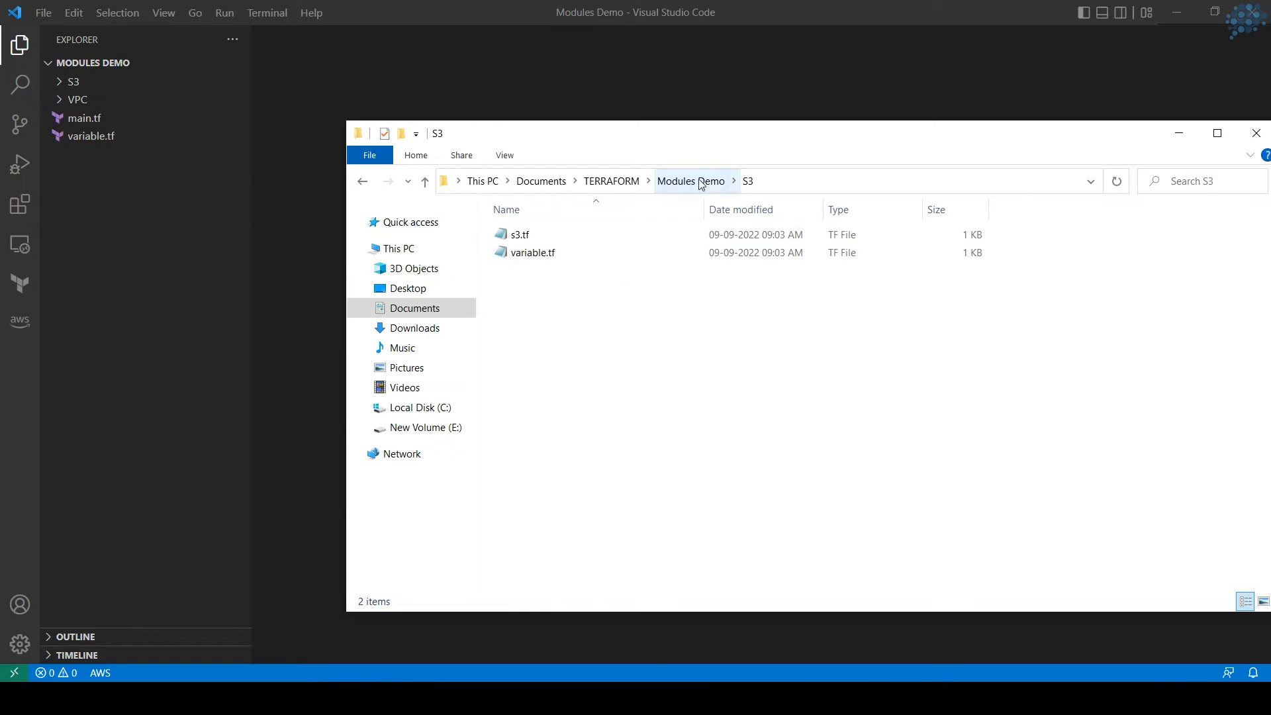
pyautogui.click(519, 234)
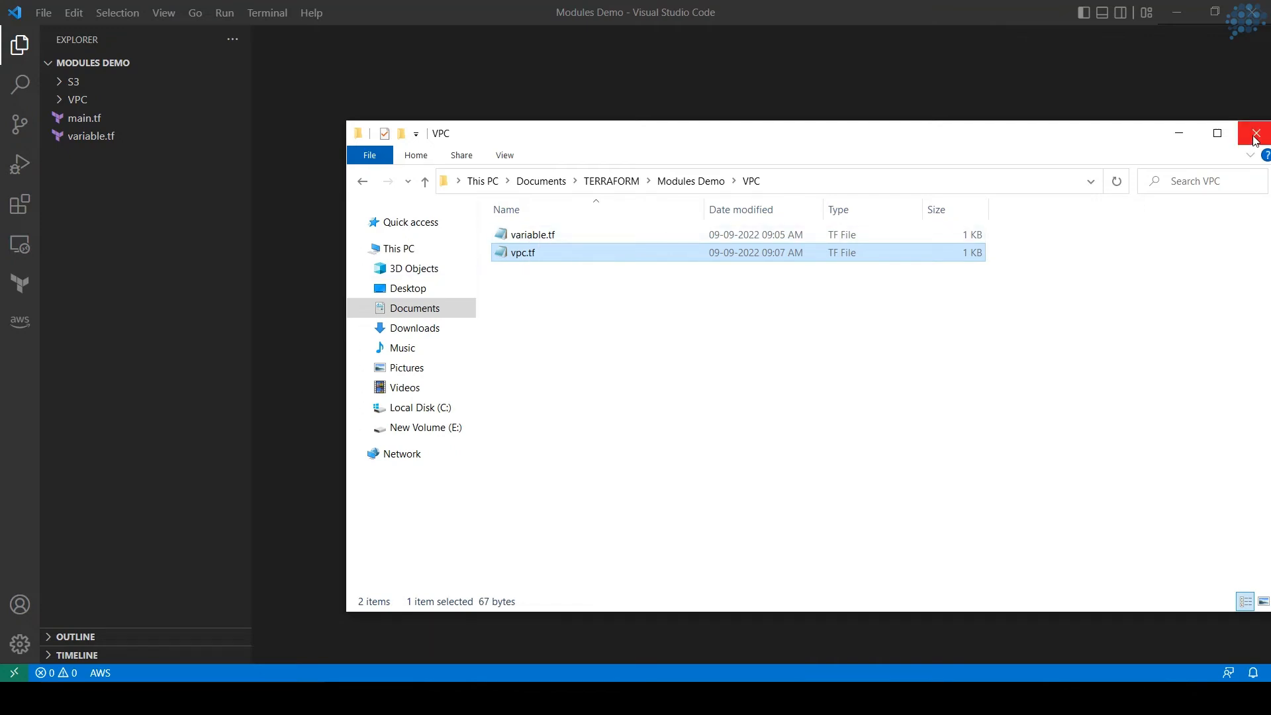
# Step: Close the file browser and peek at the root variable.tf beside main.tf, then close it
pyautogui.click(1255, 133)
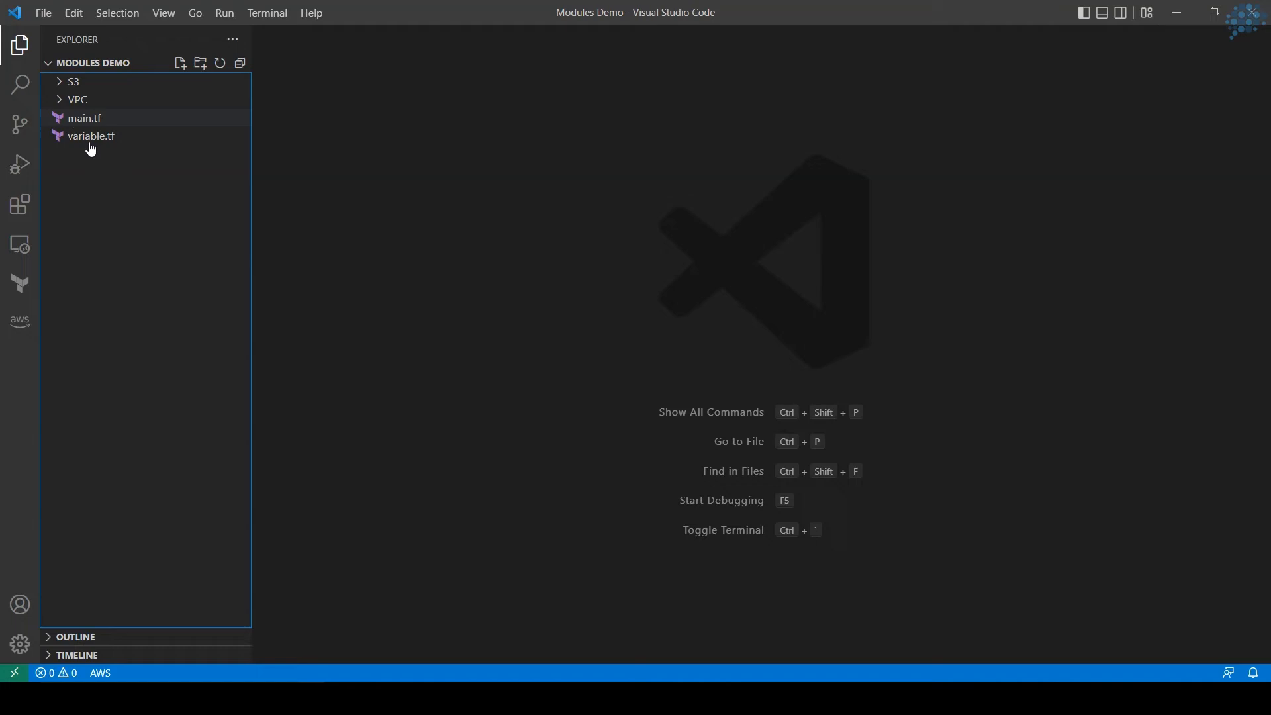
pyautogui.moveTo(89, 121)
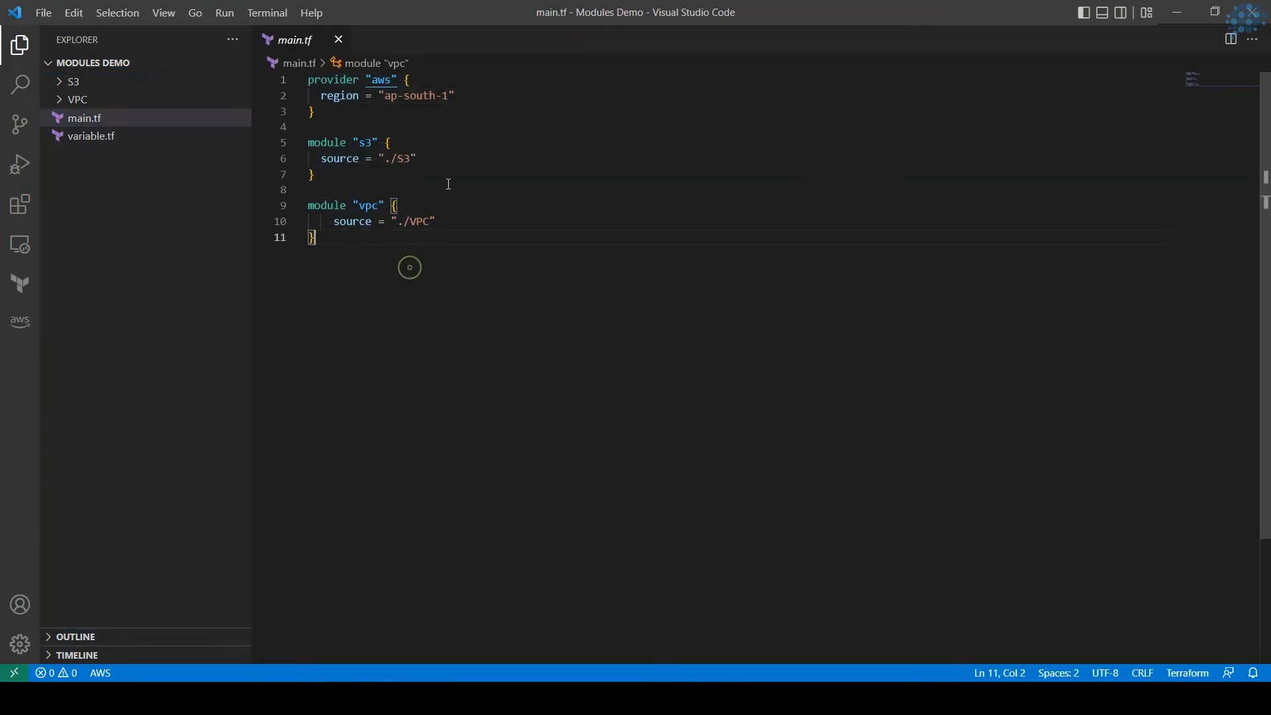
pyautogui.moveTo(90, 137)
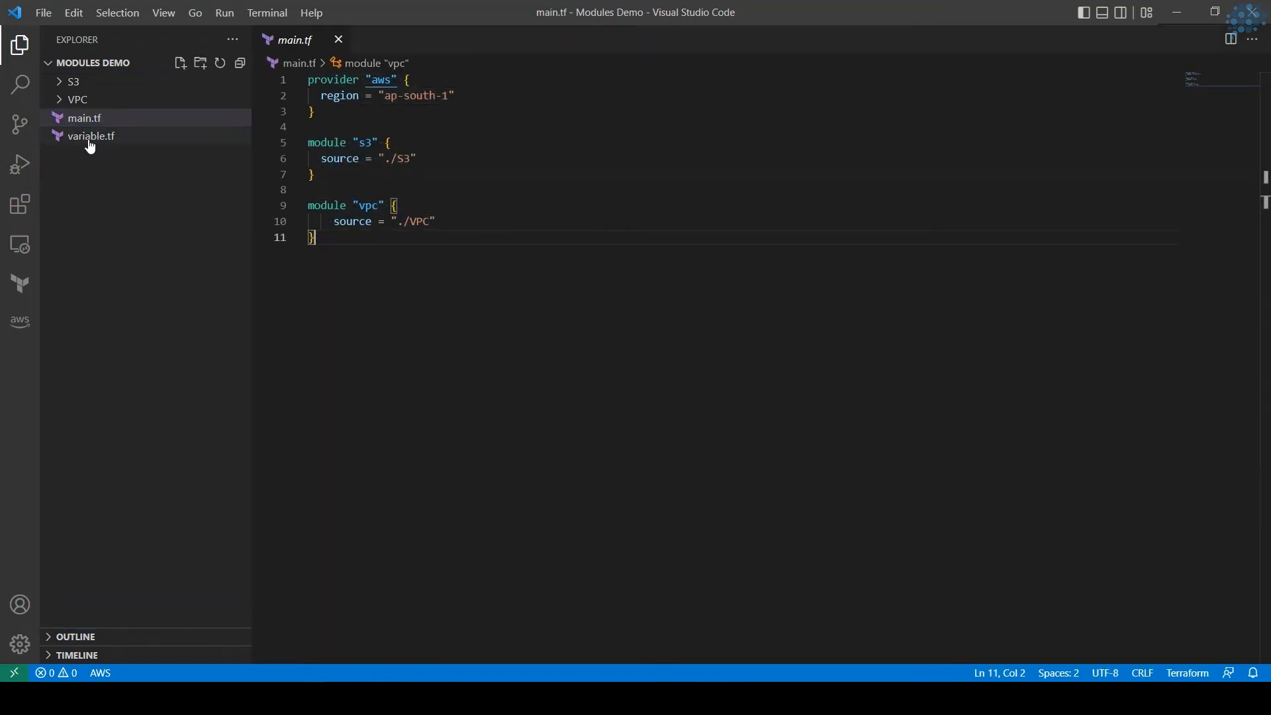
pyautogui.click(91, 135)
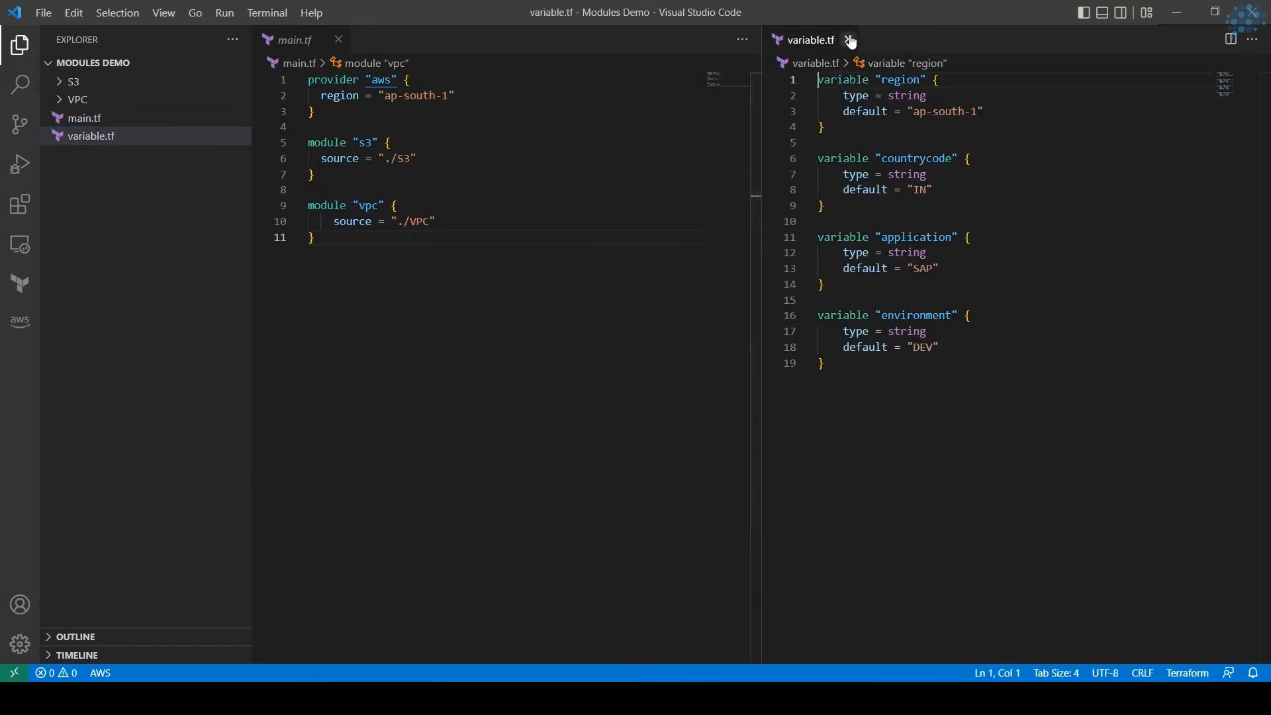
pyautogui.click(850, 40)
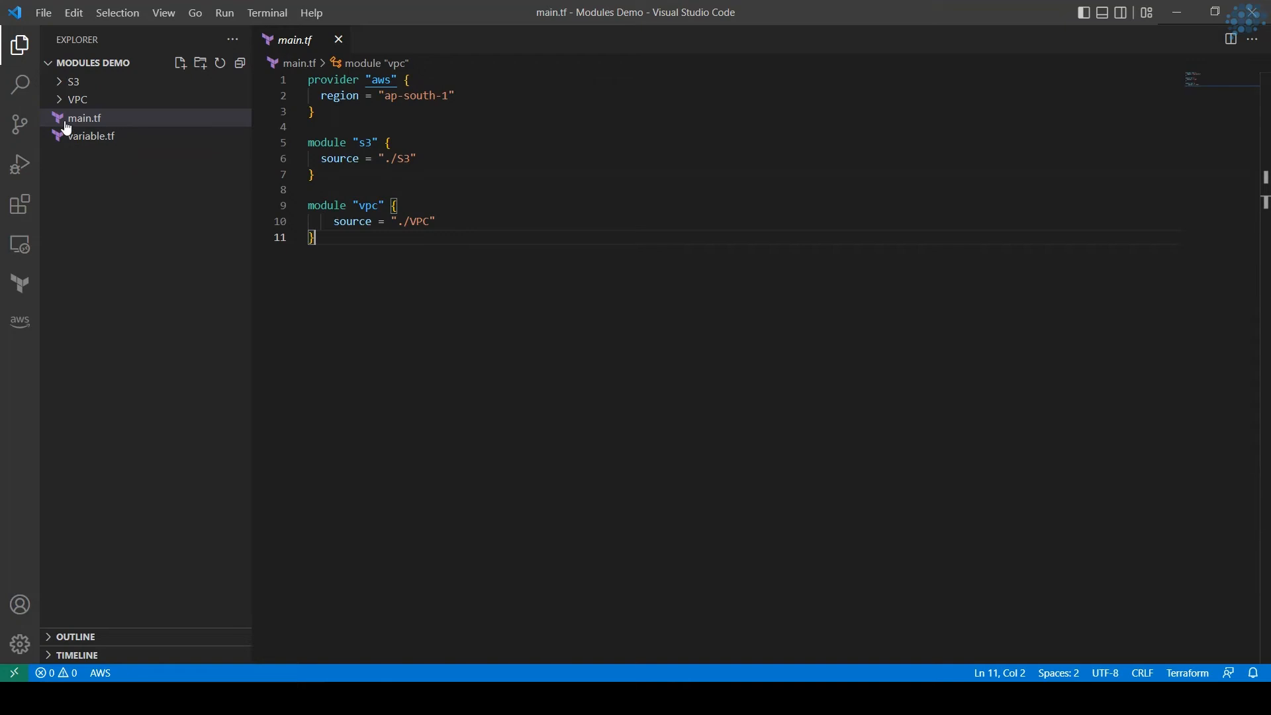
pyautogui.moveTo(76, 99)
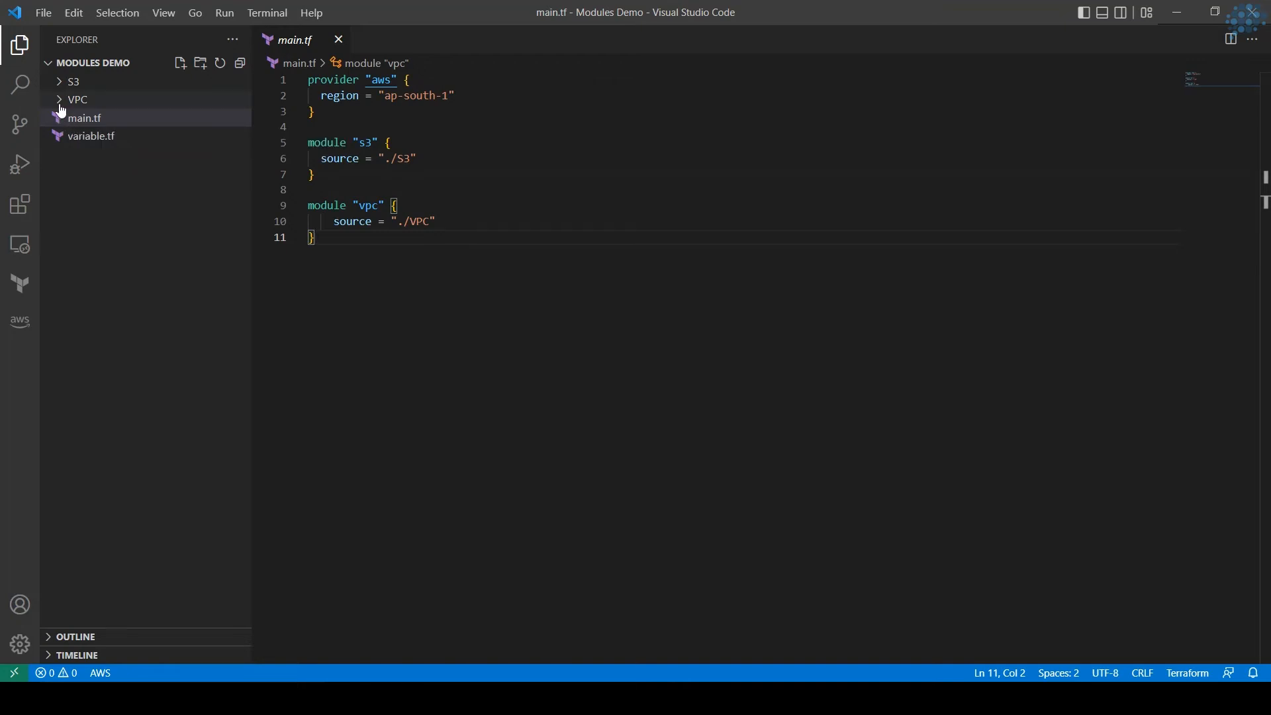
pyautogui.moveTo(64, 103)
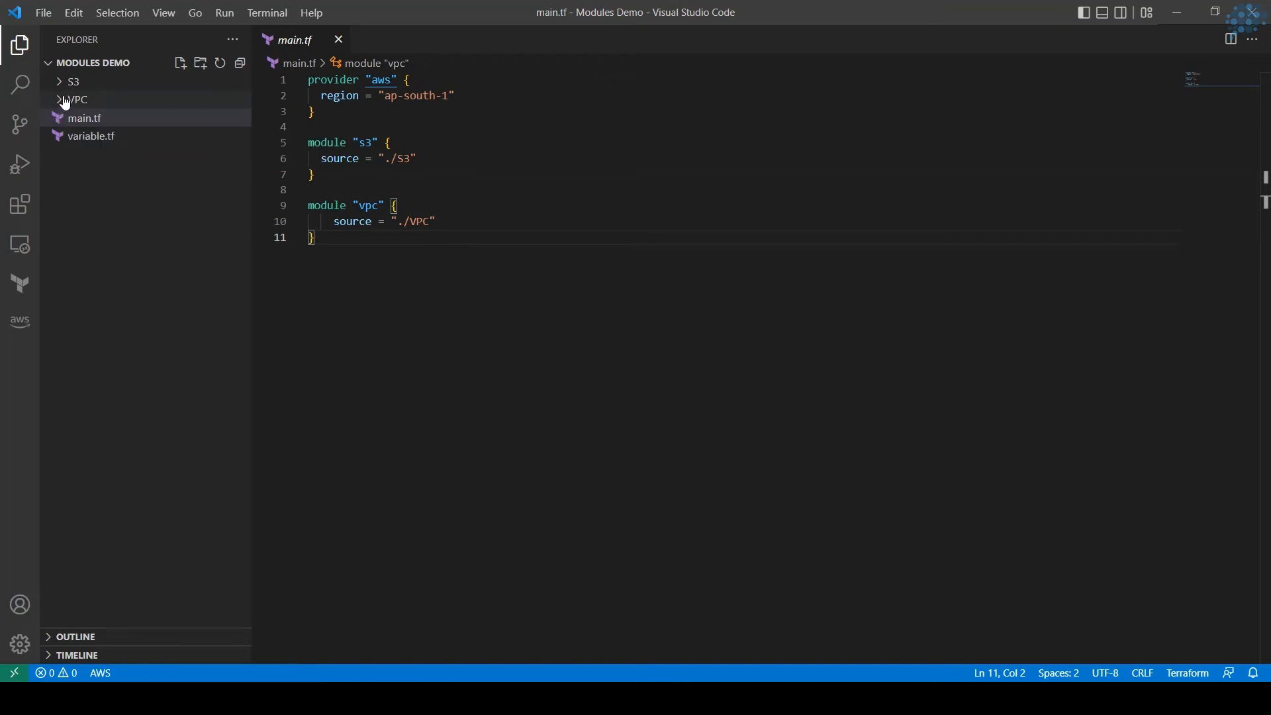
# Step: Review the S3 module's s3.tf bucket name and its variable.tf, then close them
pyautogui.click(74, 81)
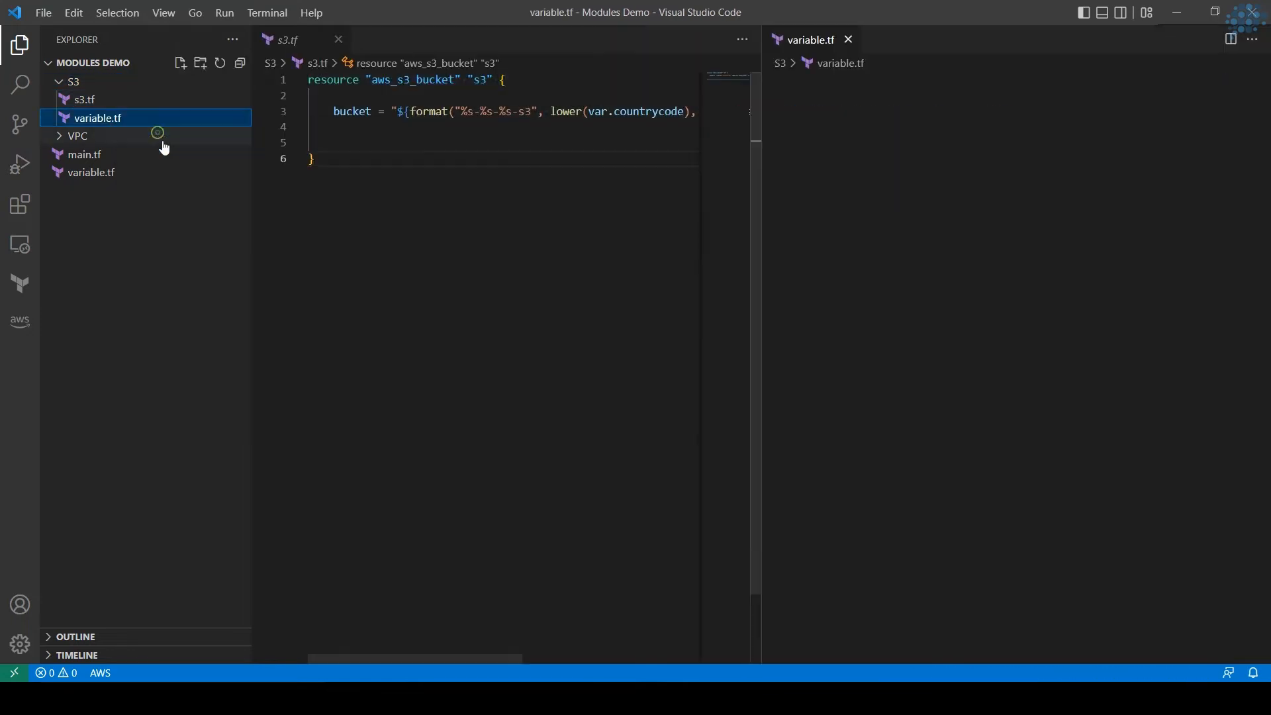
pyautogui.click(97, 118)
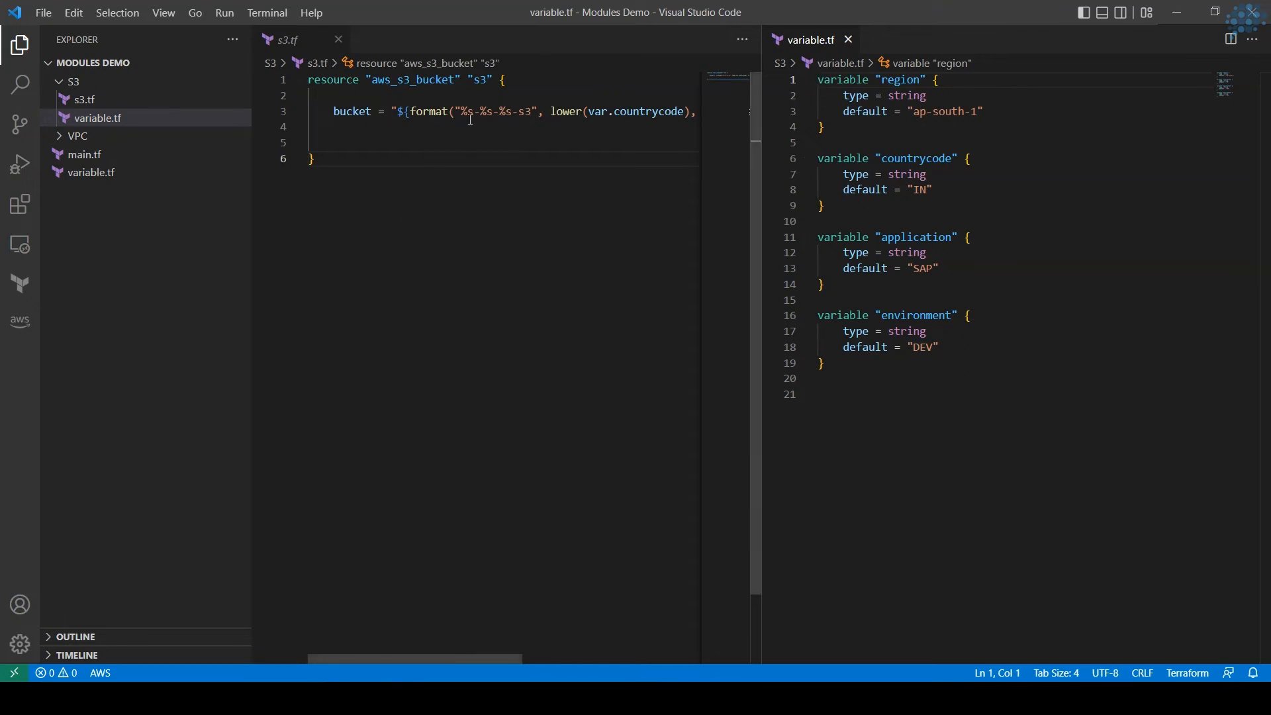
pyautogui.hscroll(3)
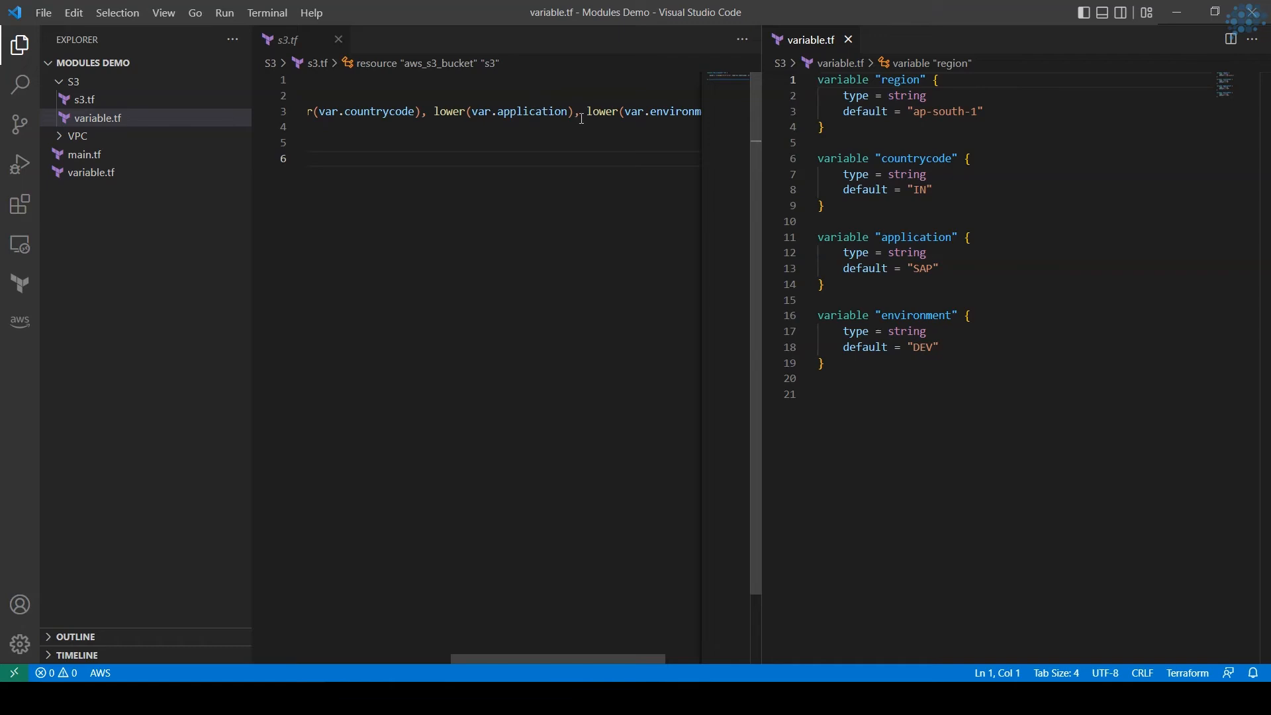
pyautogui.moveTo(477, 118)
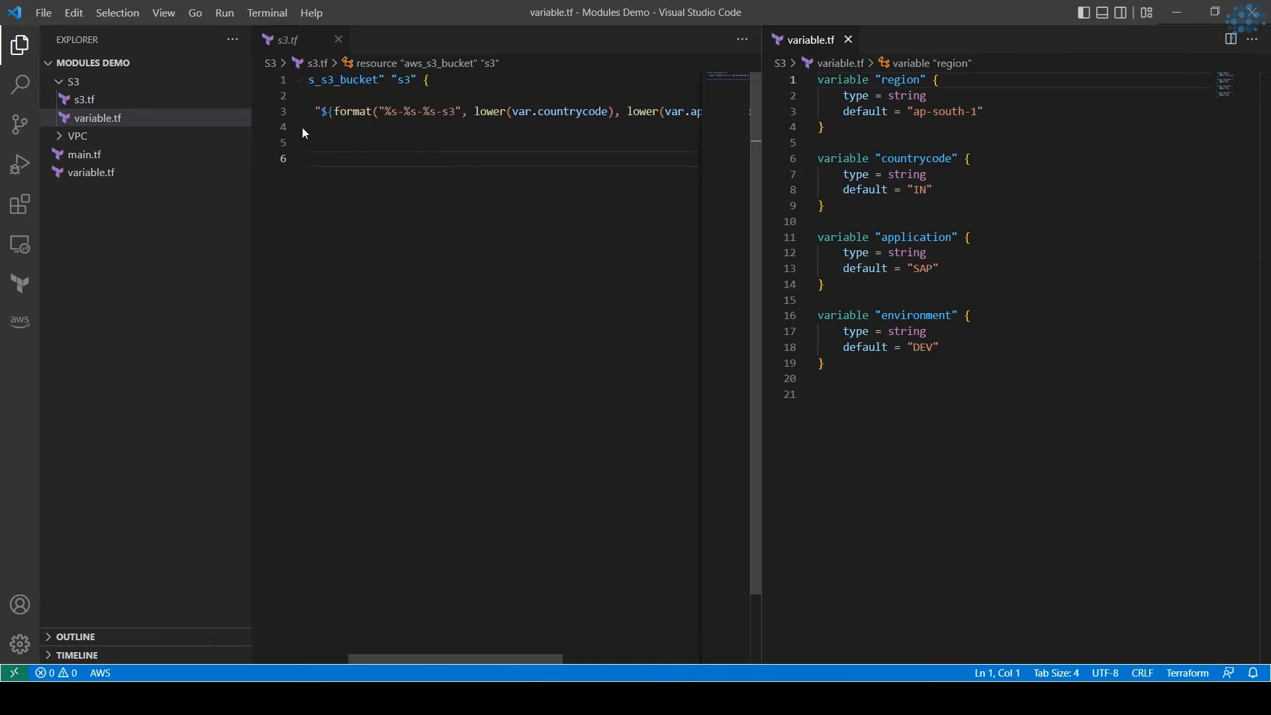
pyautogui.moveTo(372, 122)
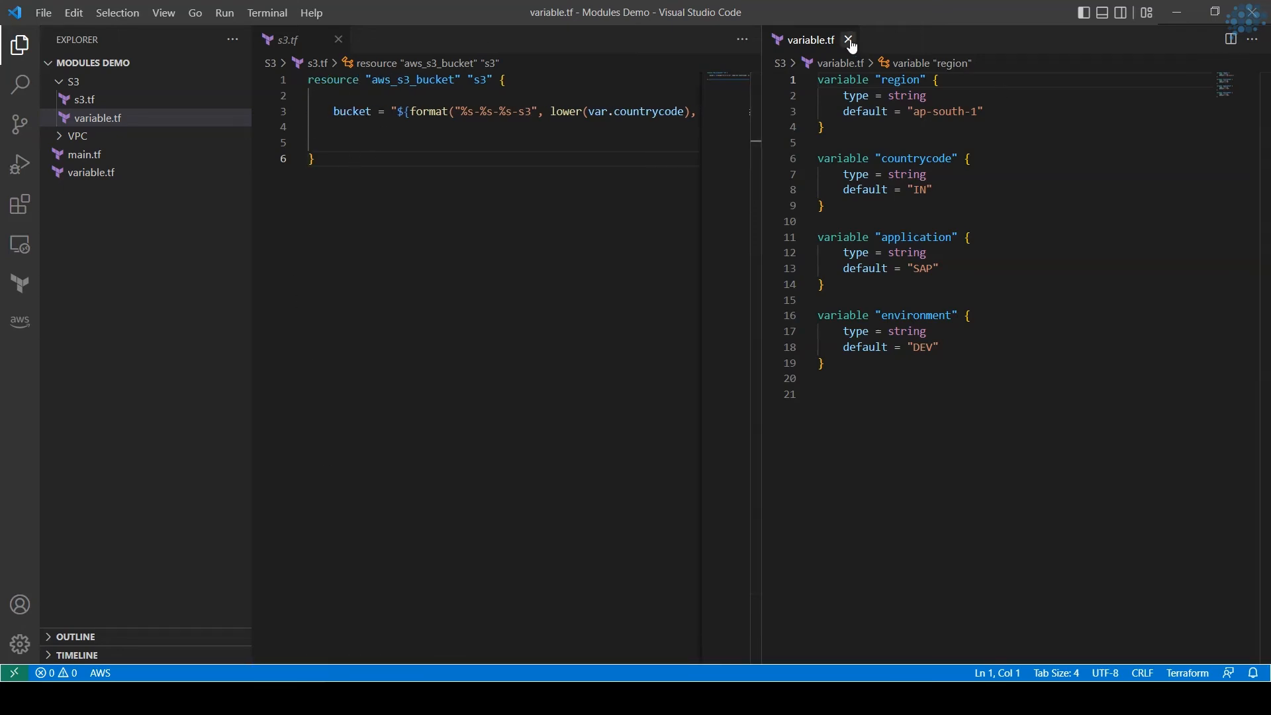
pyautogui.click(849, 40)
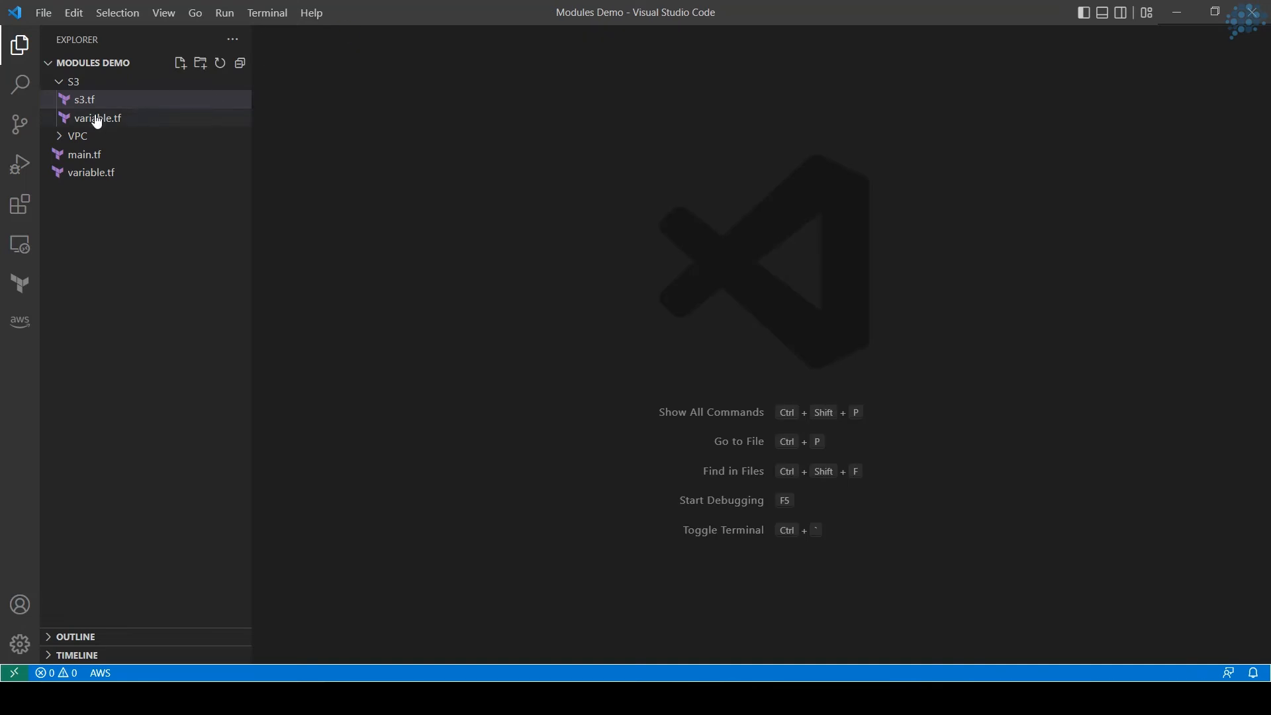
# Step: Review the VPC module's vpc.tf and its variable.tf (cidr 16.10.0.0/16), then collapse the folder
pyautogui.click(78, 135)
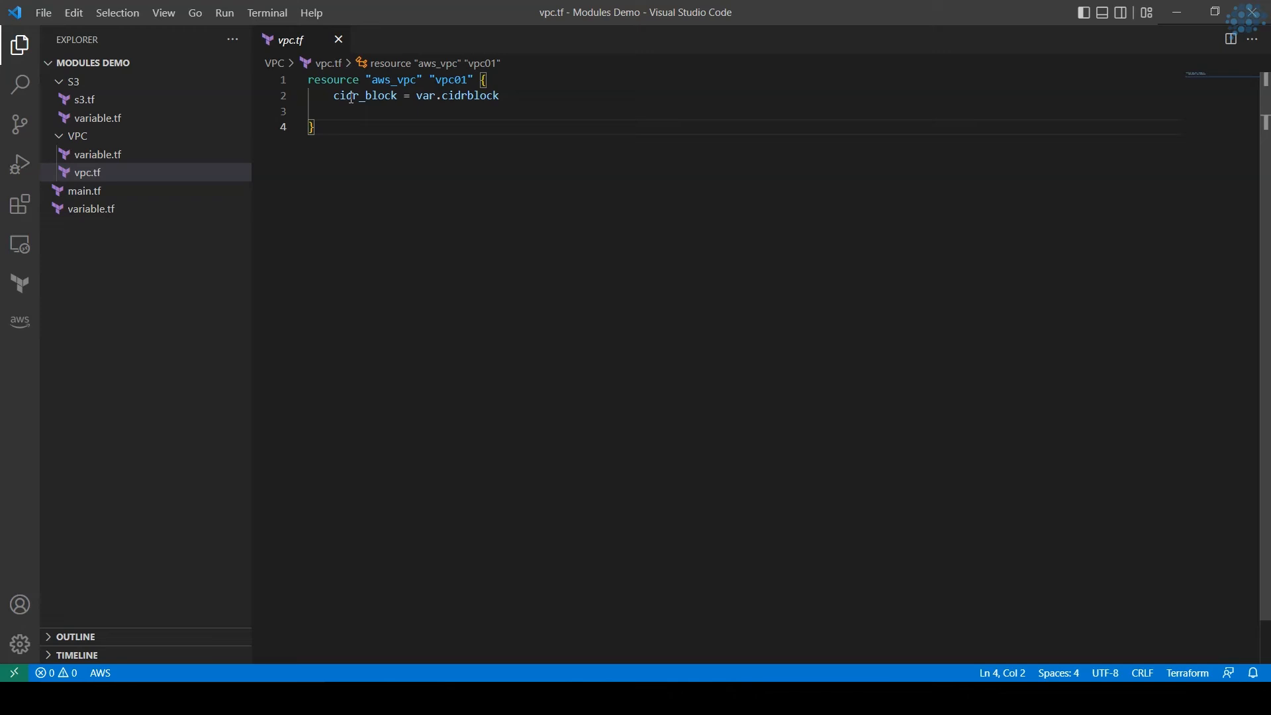
pyautogui.moveTo(428, 240)
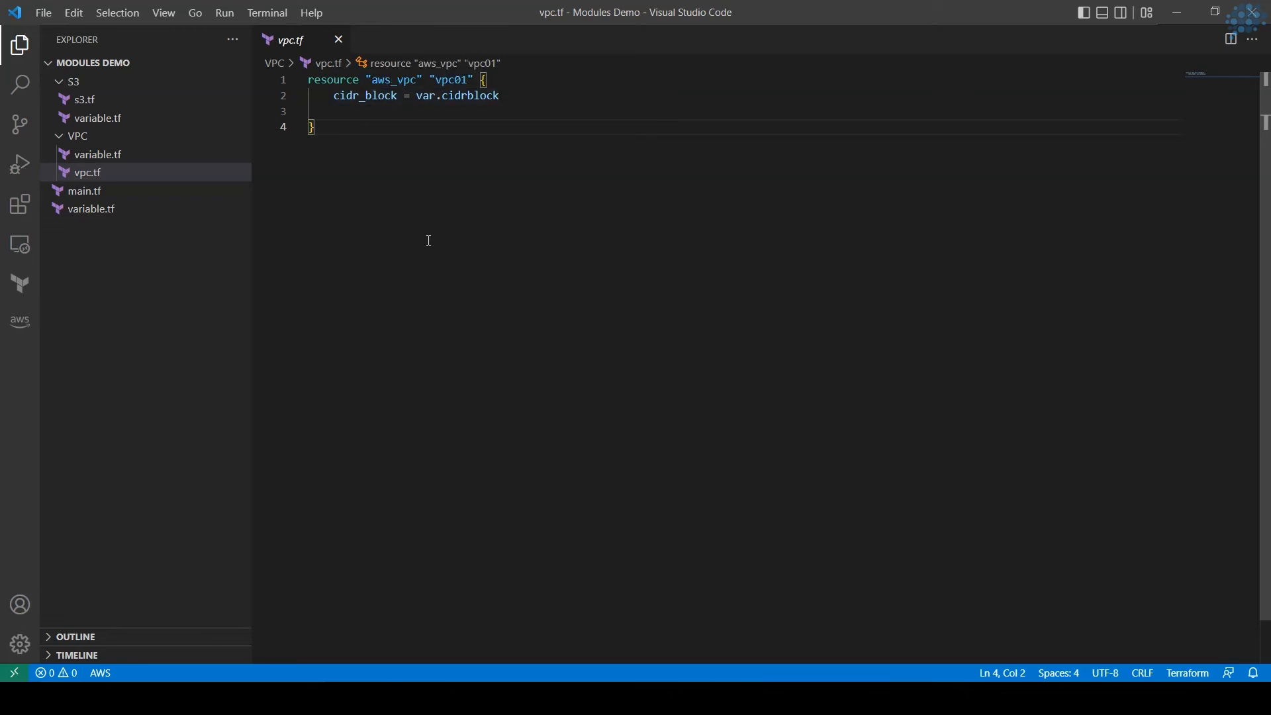
pyautogui.moveTo(293, 178)
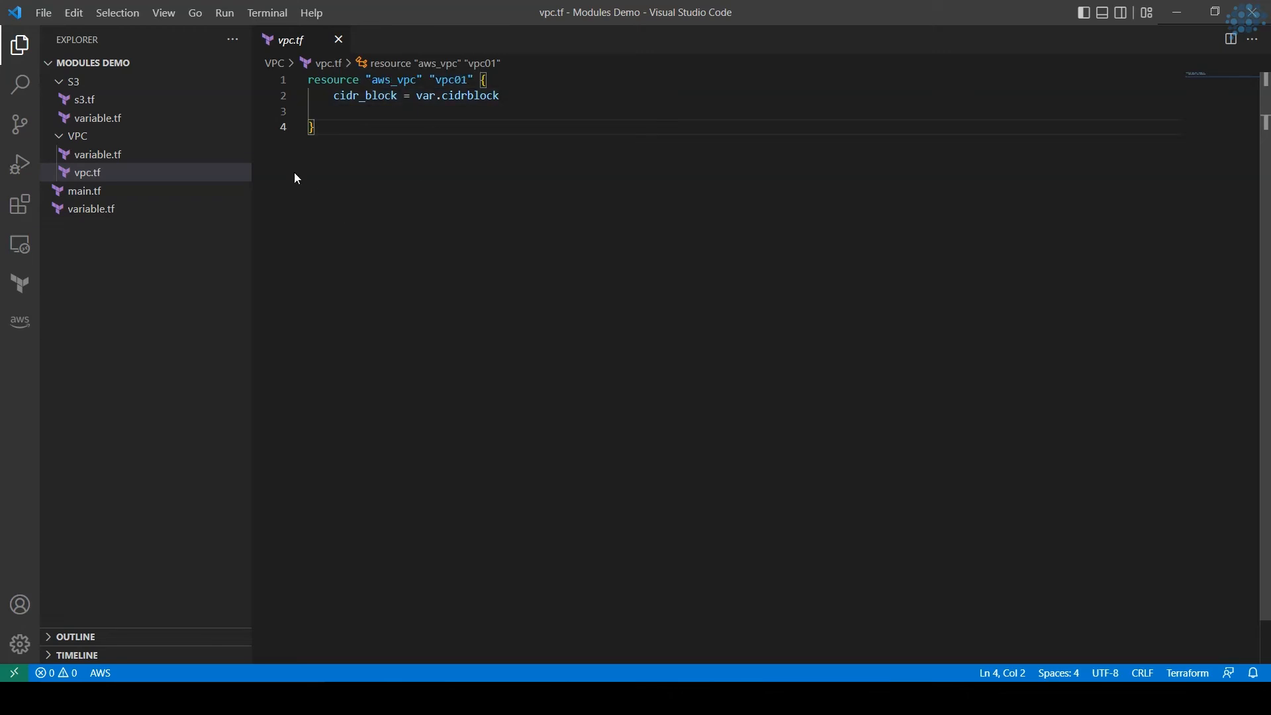
pyautogui.rightClick(97, 154)
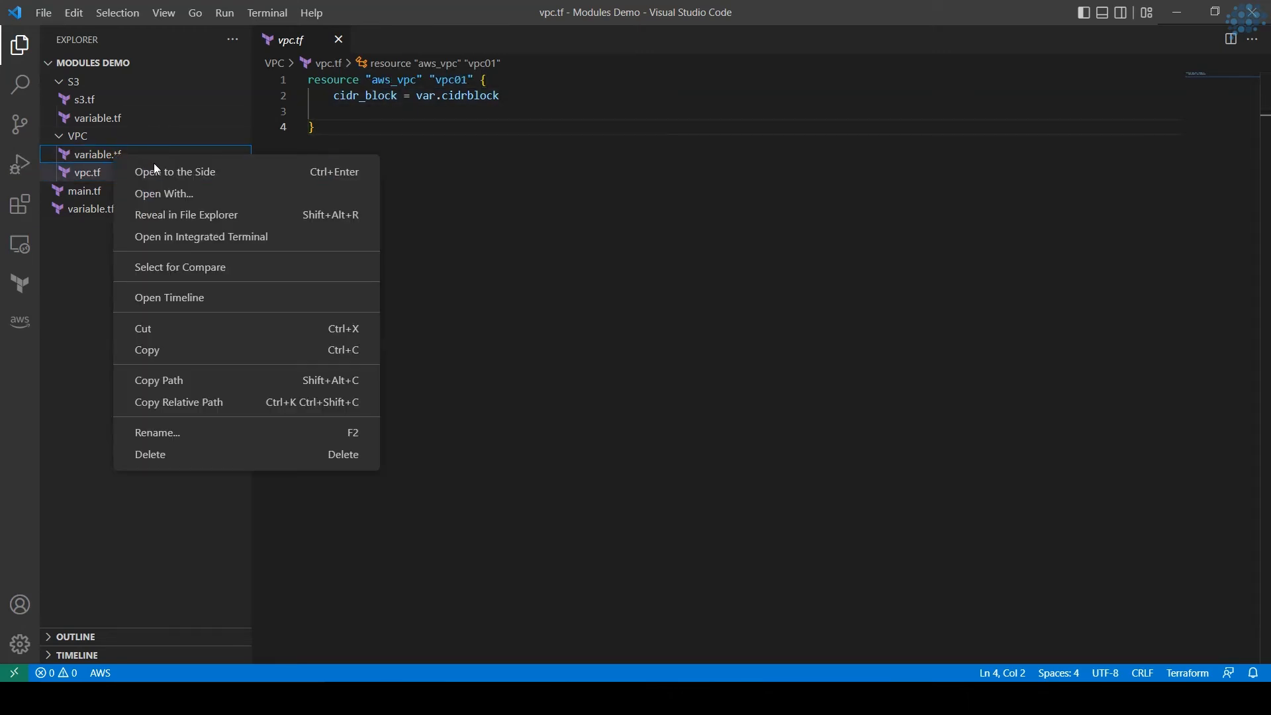
pyautogui.click(175, 171)
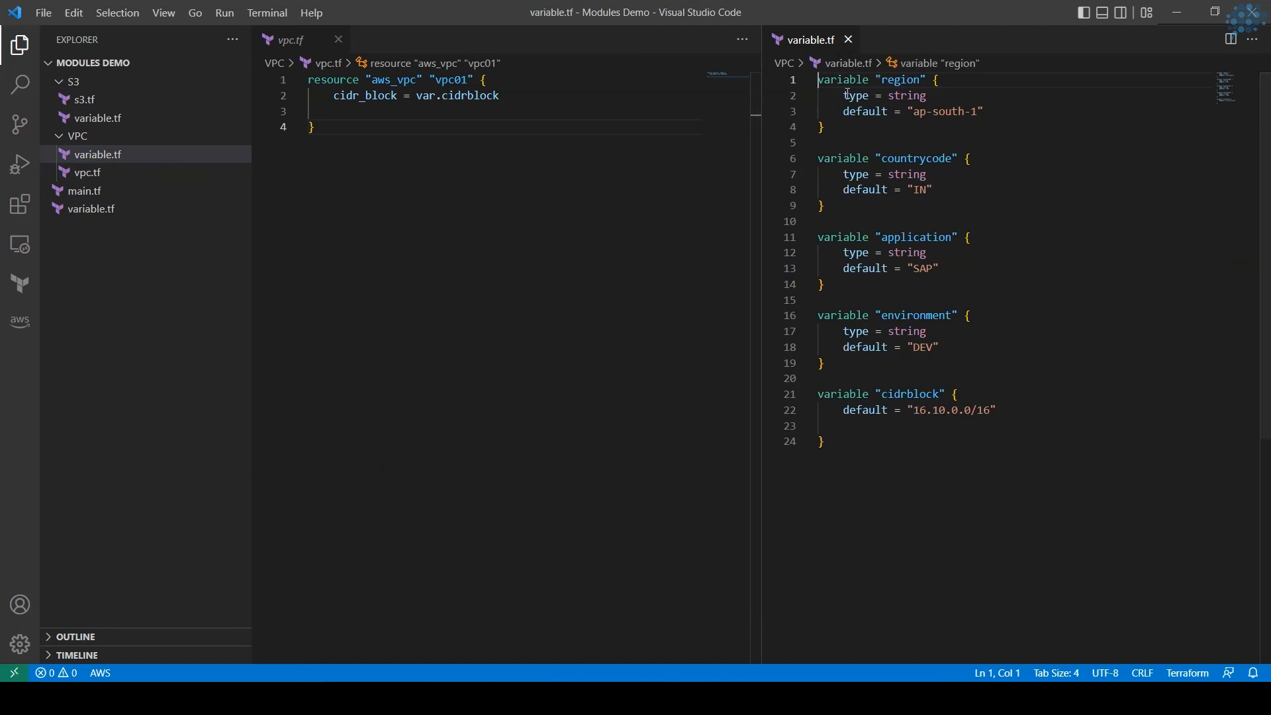
pyautogui.click(821, 440)
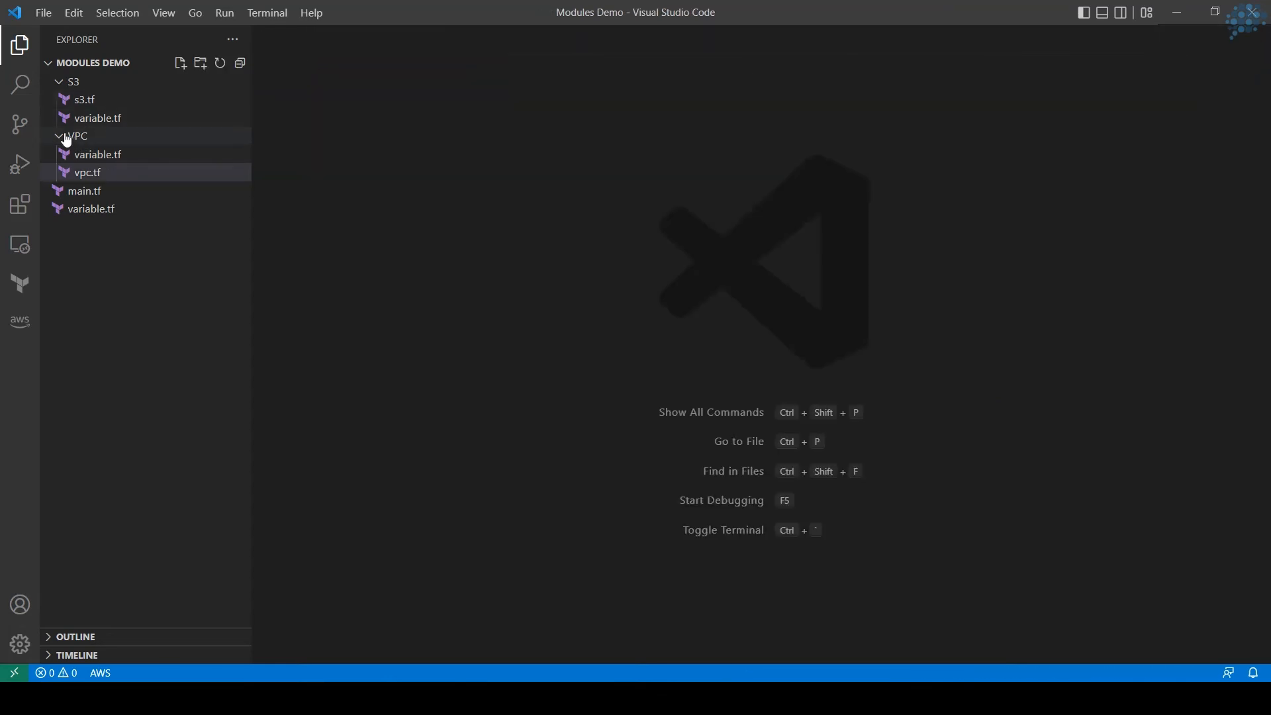
pyautogui.click(73, 81)
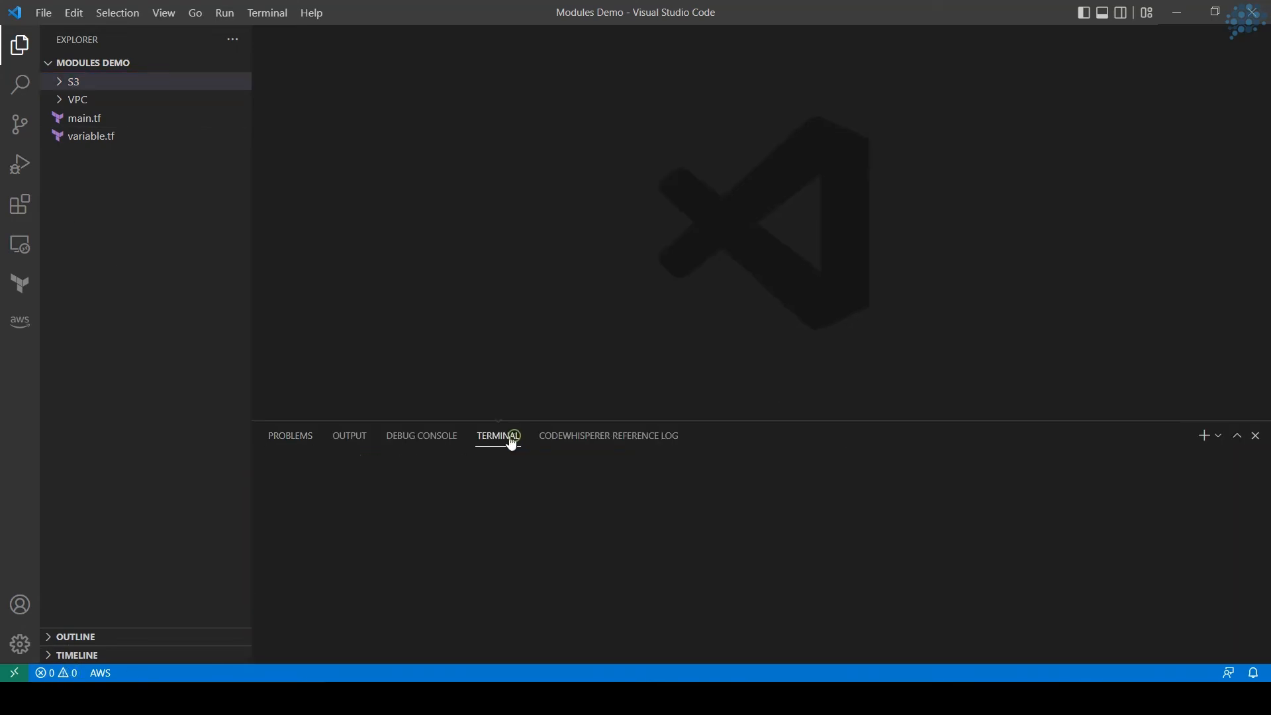
# Step: Start PowerShell and run terraform init, creating .terraform and the lock file
pyautogui.click(498, 436)
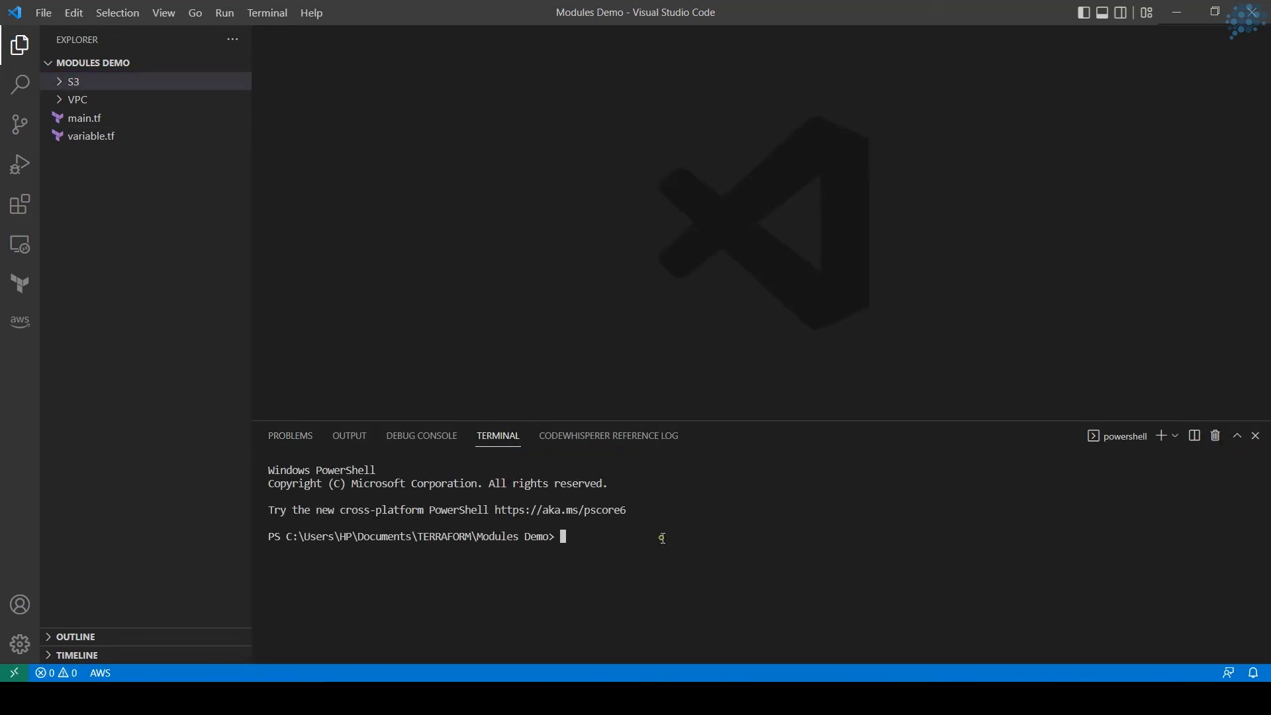
pyautogui.moveTo(725, 579)
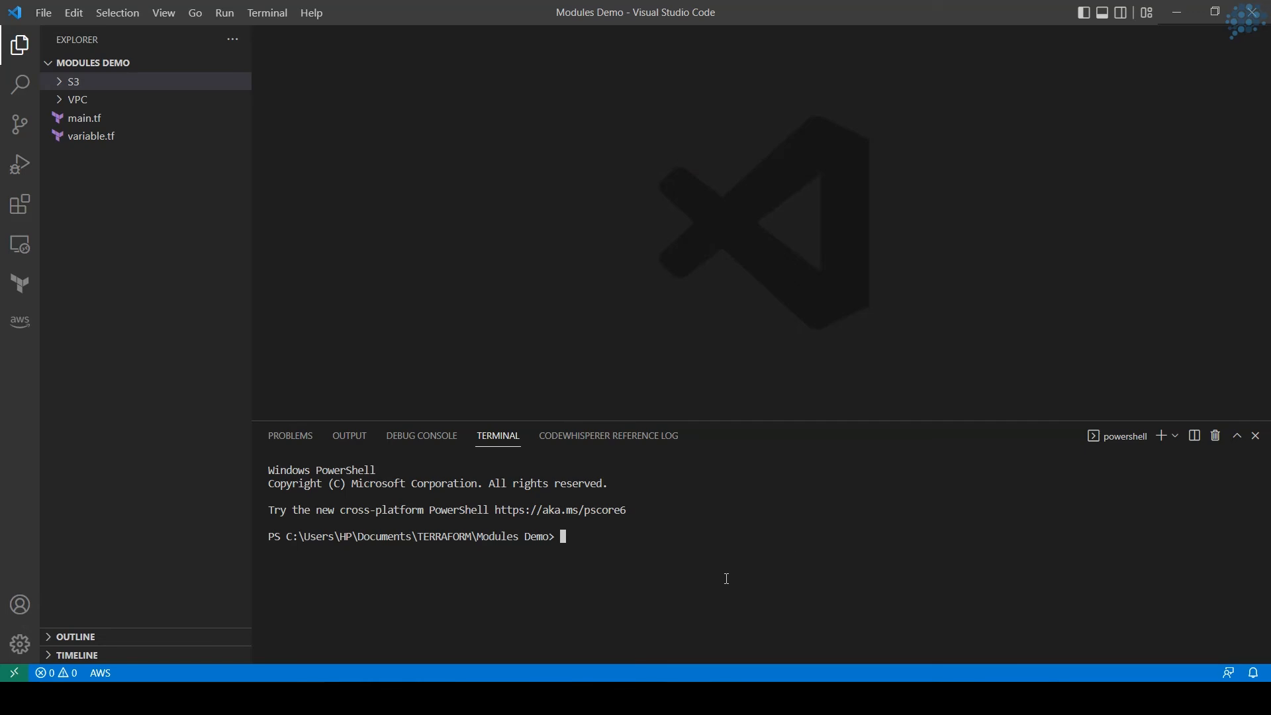
pyautogui.write('terraform')
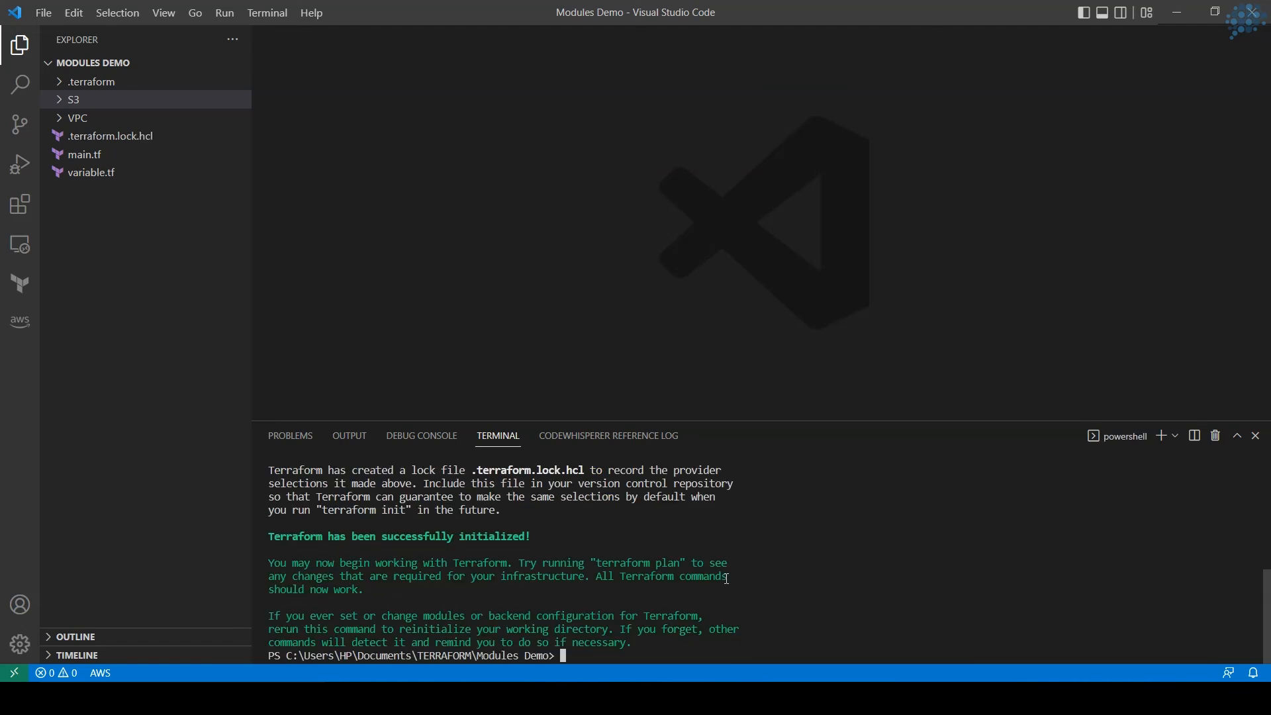
pyautogui.write('ter')
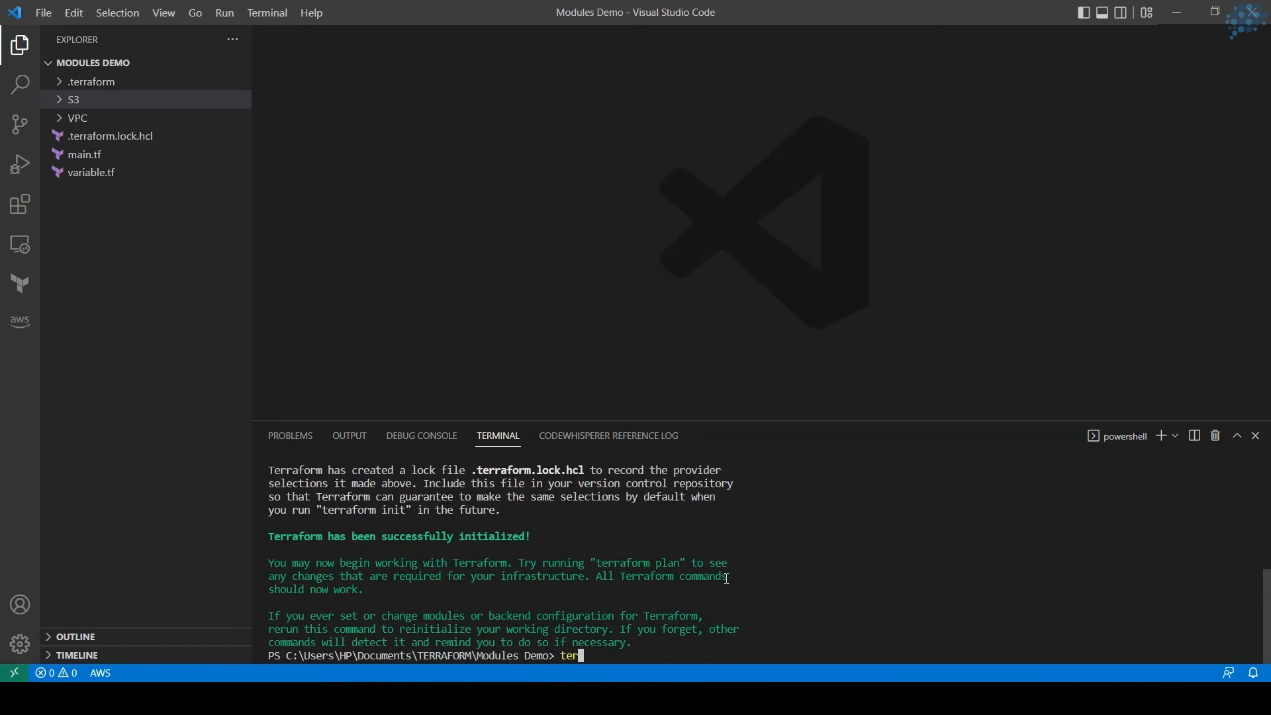
pyautogui.write('raform p')
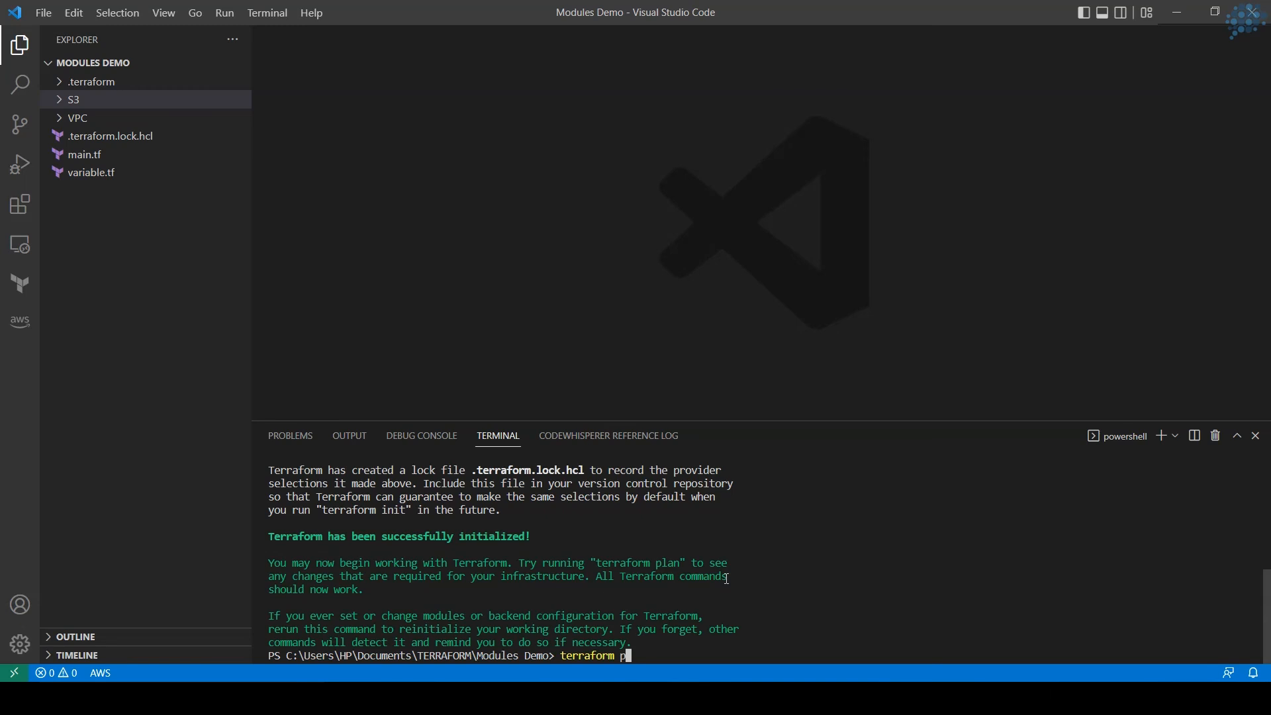
# Step: Run terraform plan and read the summary: 2 to add (S3 bucket and VPC), 0 to change, 0 to destroy
pyautogui.press('Return')
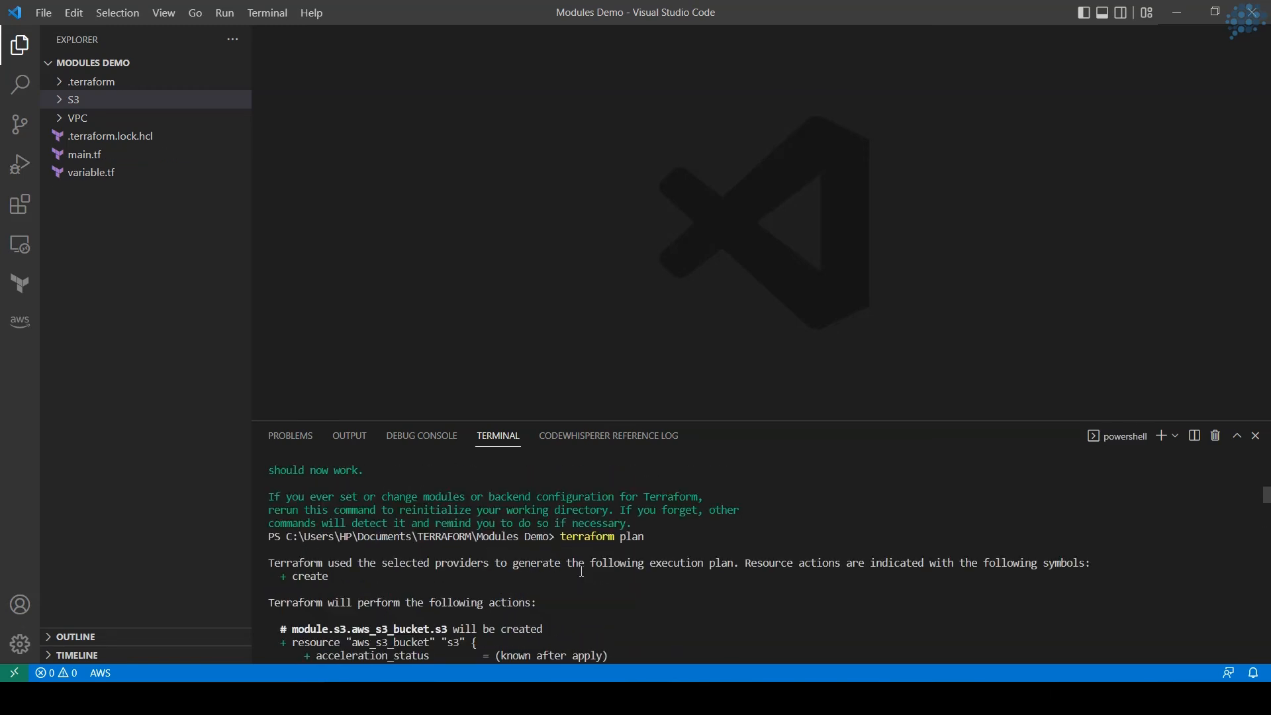
pyautogui.scroll(-3)
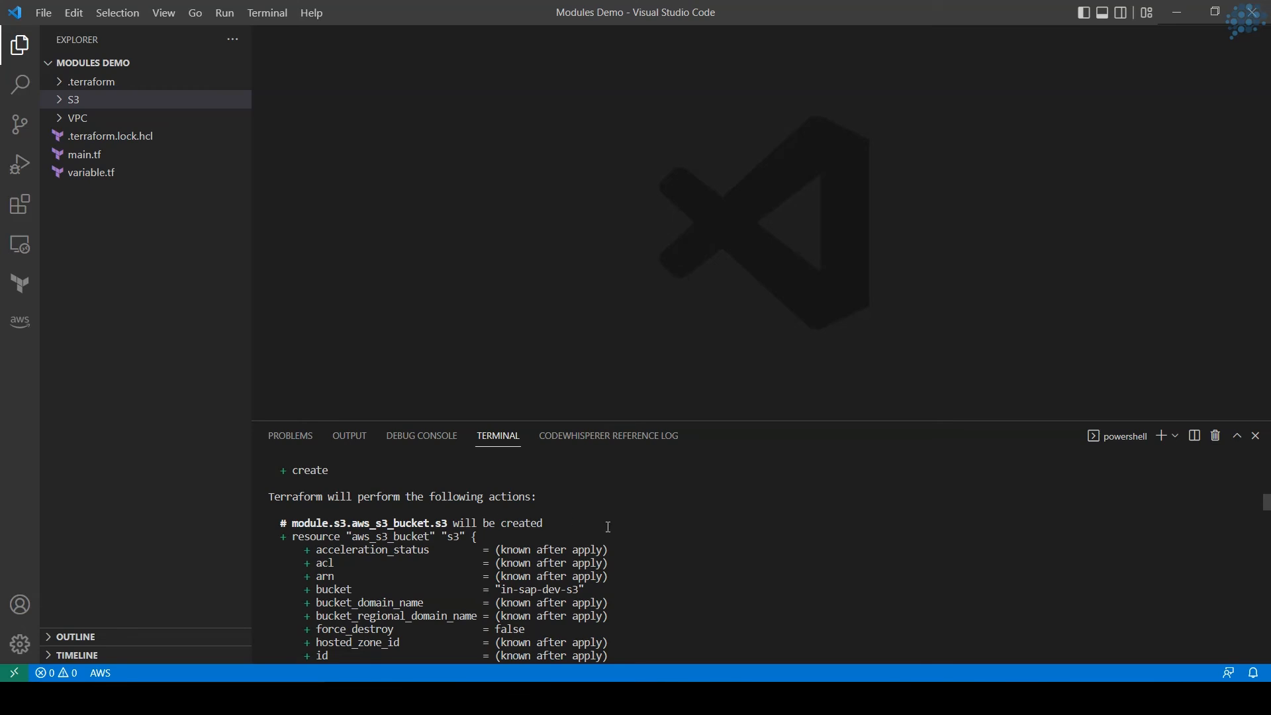
pyautogui.scroll(-3)
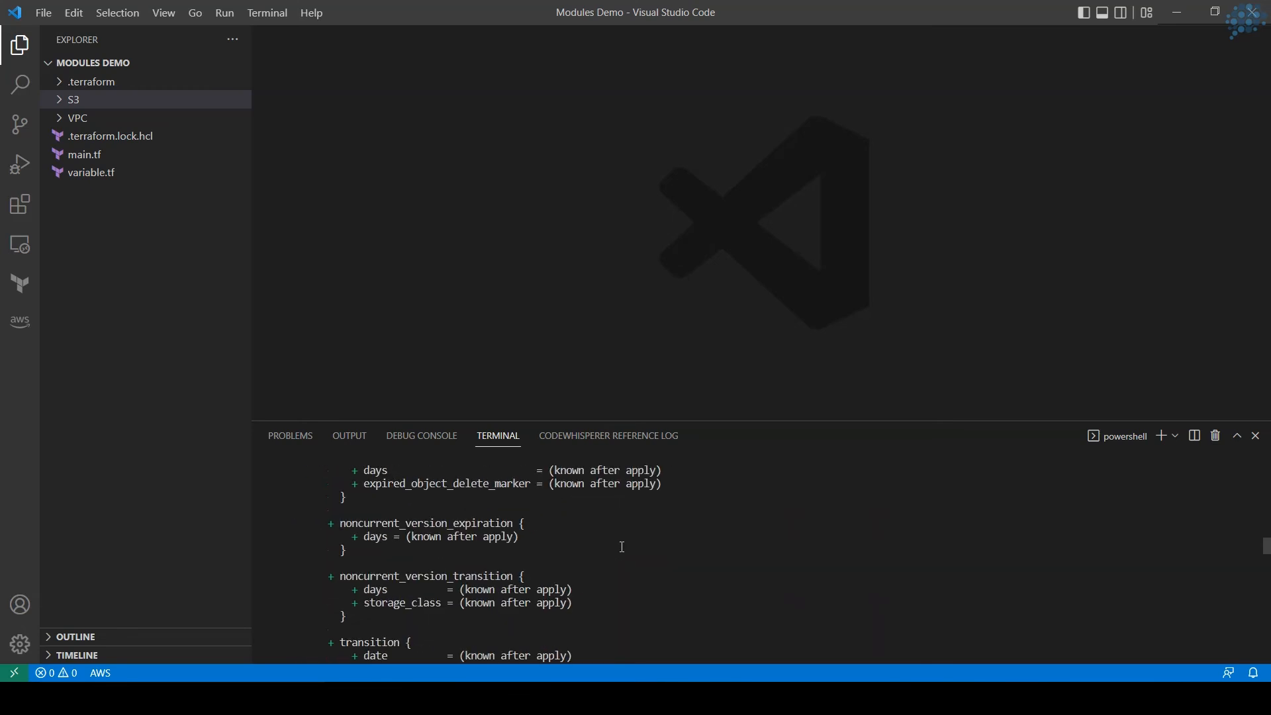
pyautogui.scroll(-3)
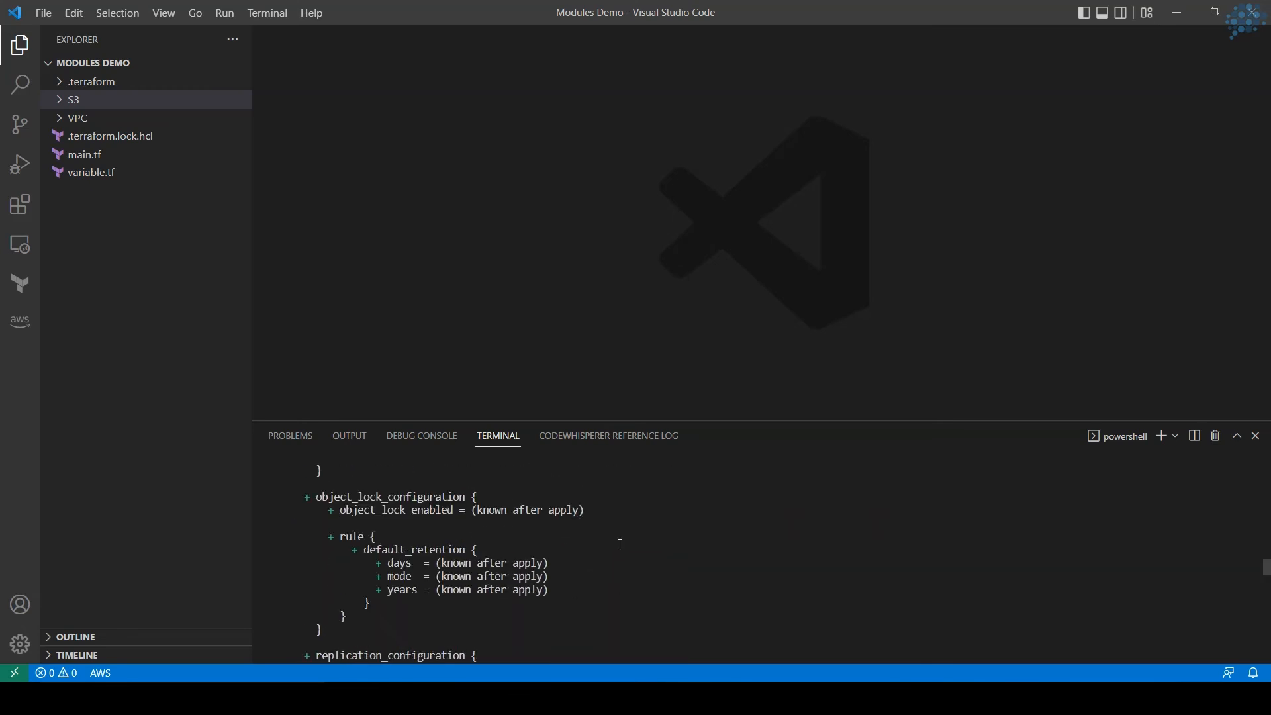
pyautogui.scroll(-3)
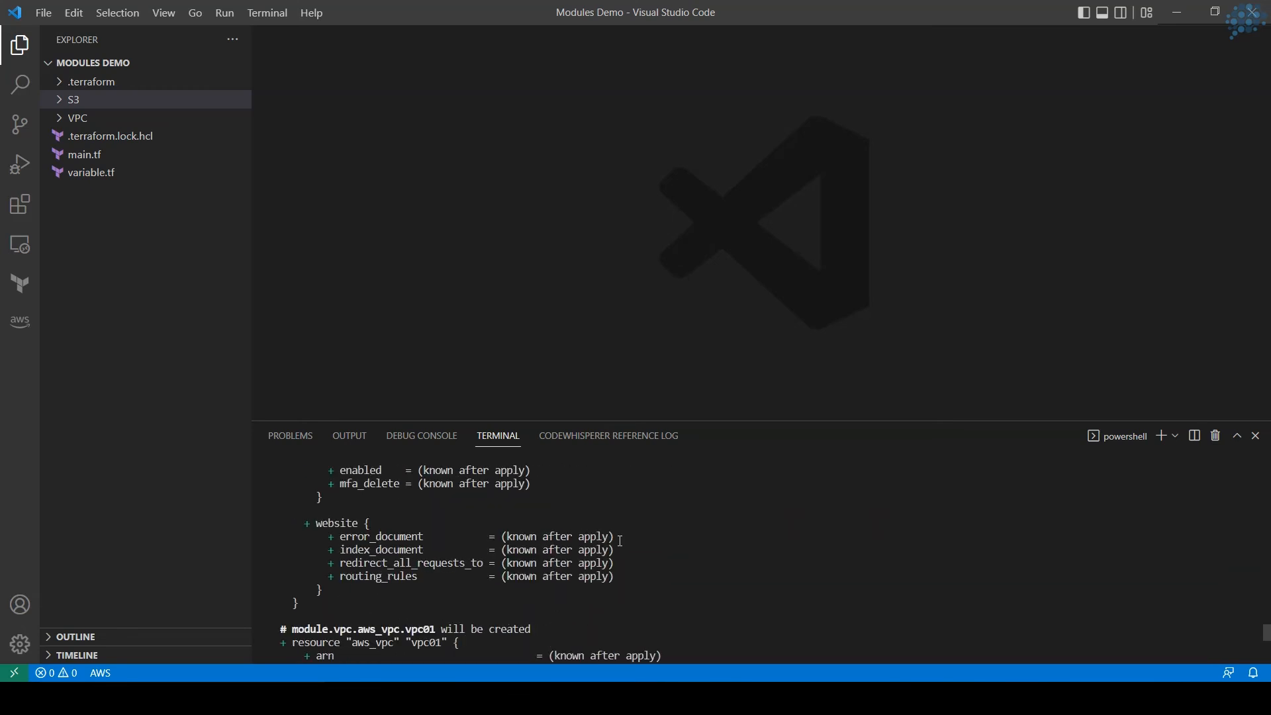
pyautogui.scroll(-3)
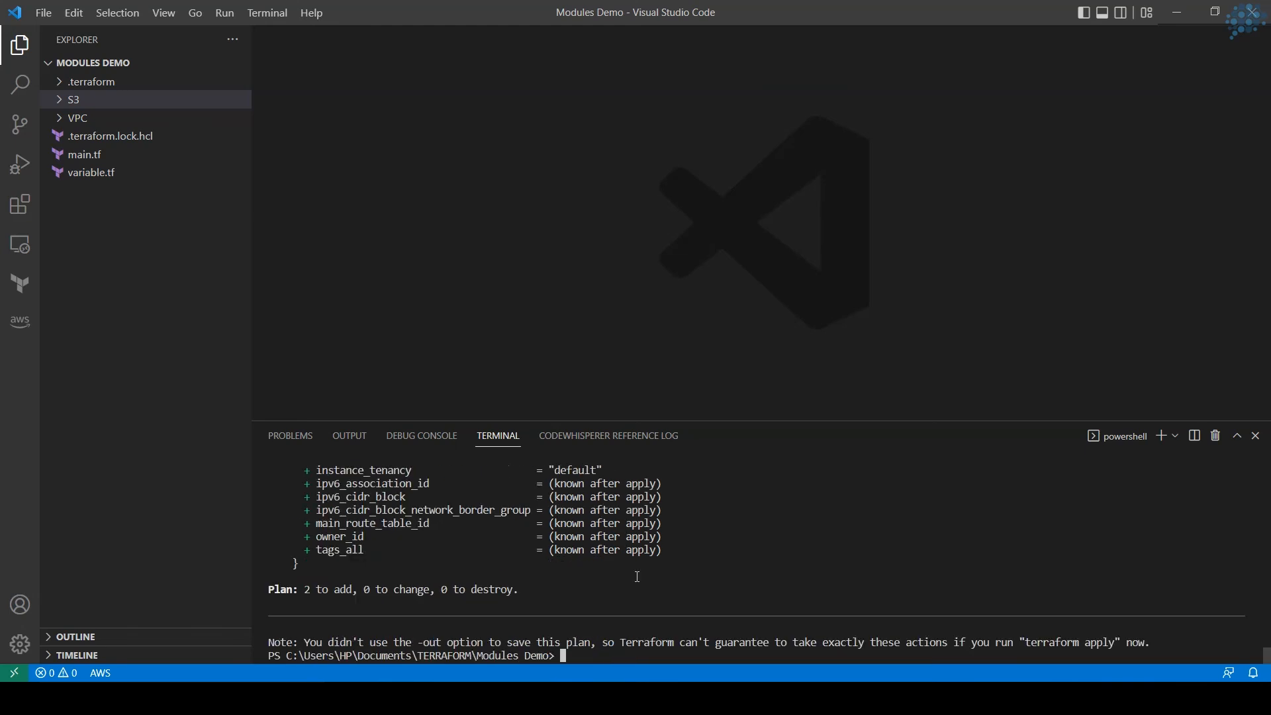
# Step: Run terraform apply and confirm with 'yes', creating the VPC and in-sap-dev-s3 bucket
pyautogui.write('terra')
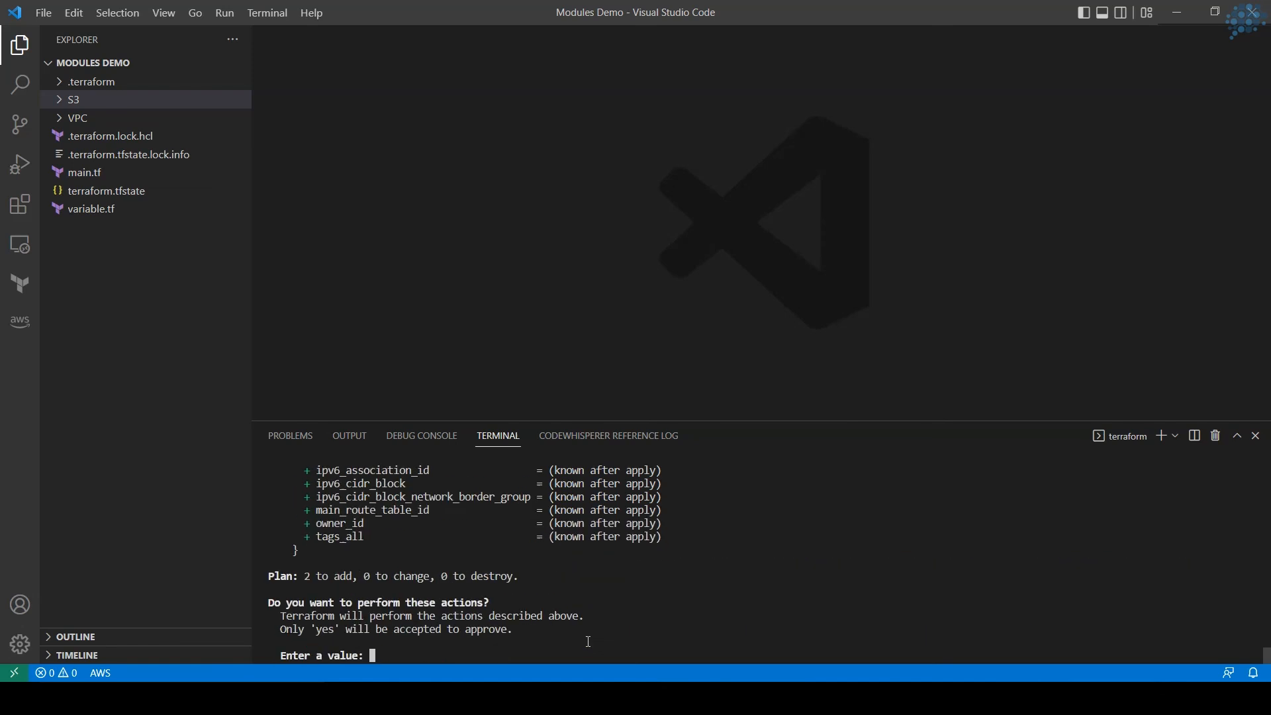
pyautogui.write('yes')
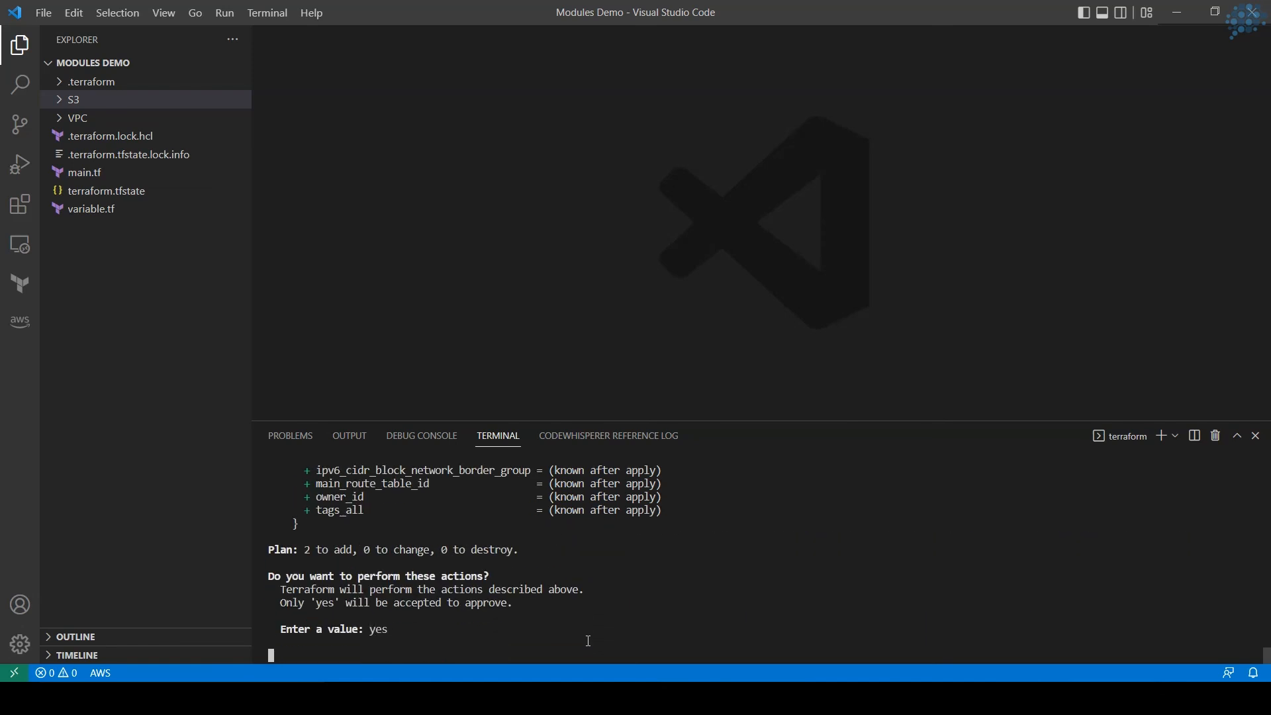
pyautogui.press('Return')
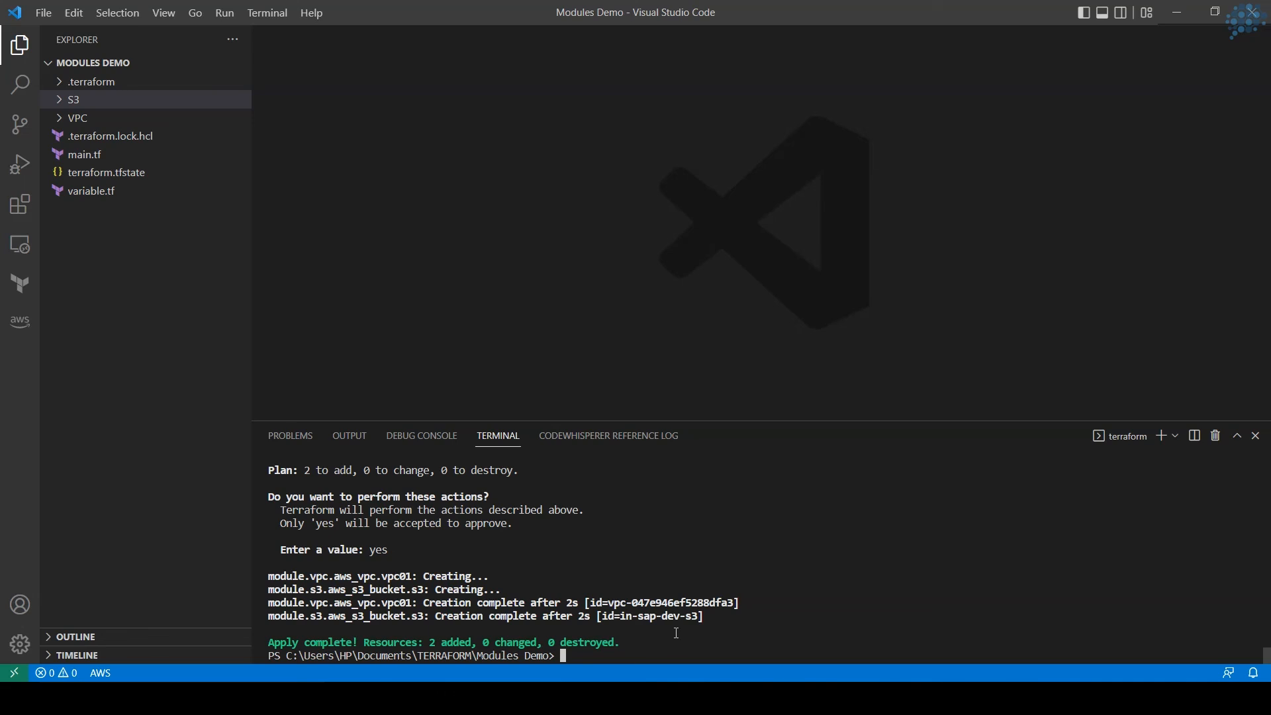
pyautogui.moveTo(619, 602)
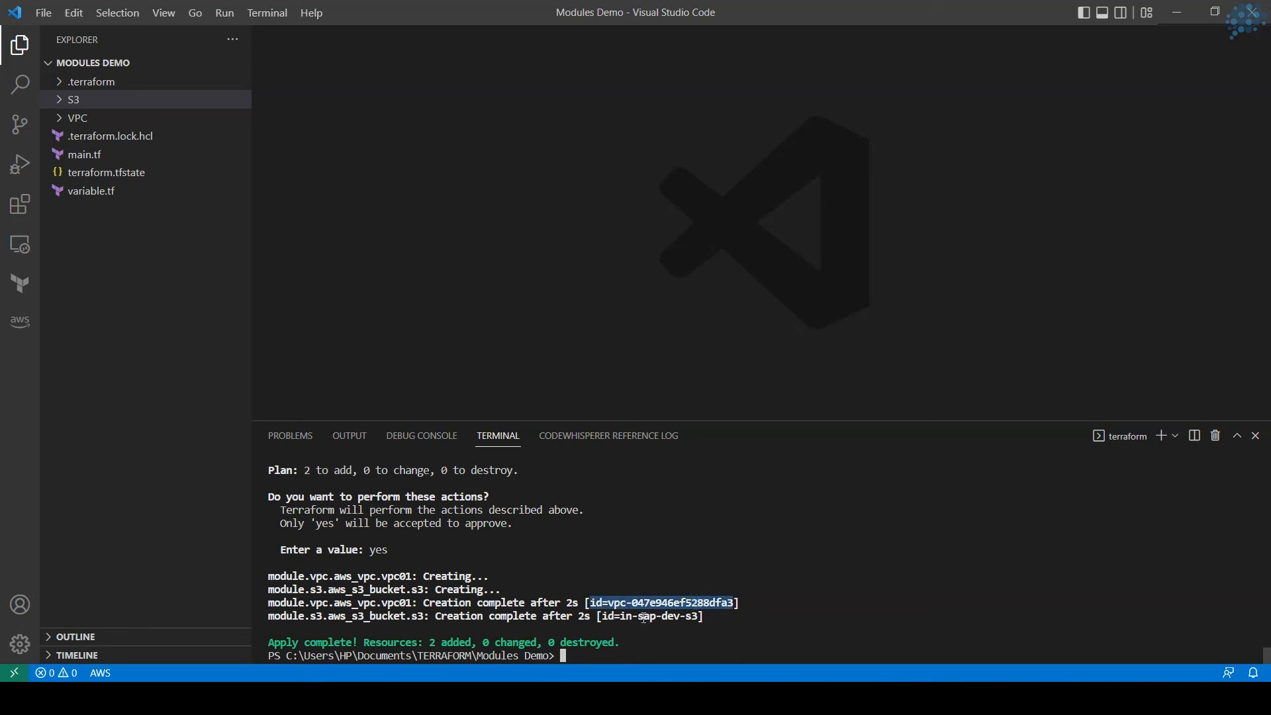
pyautogui.moveTo(714, 617)
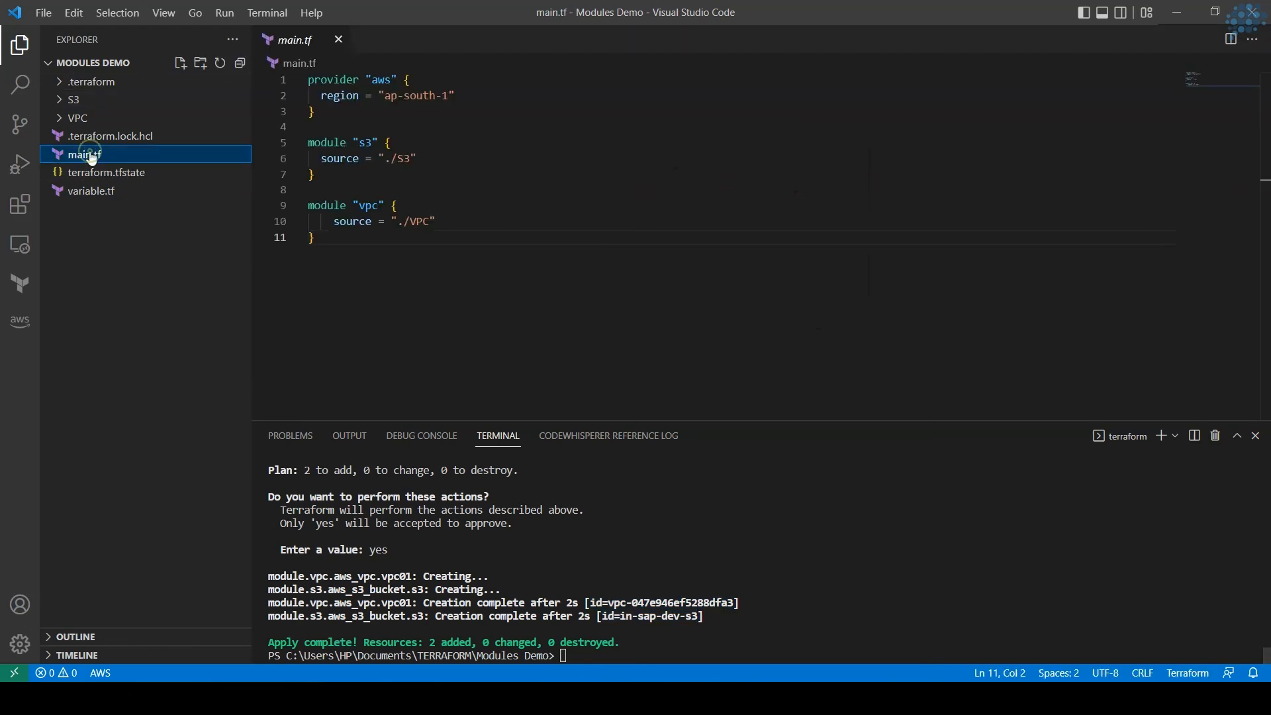
pyautogui.click(388, 143)
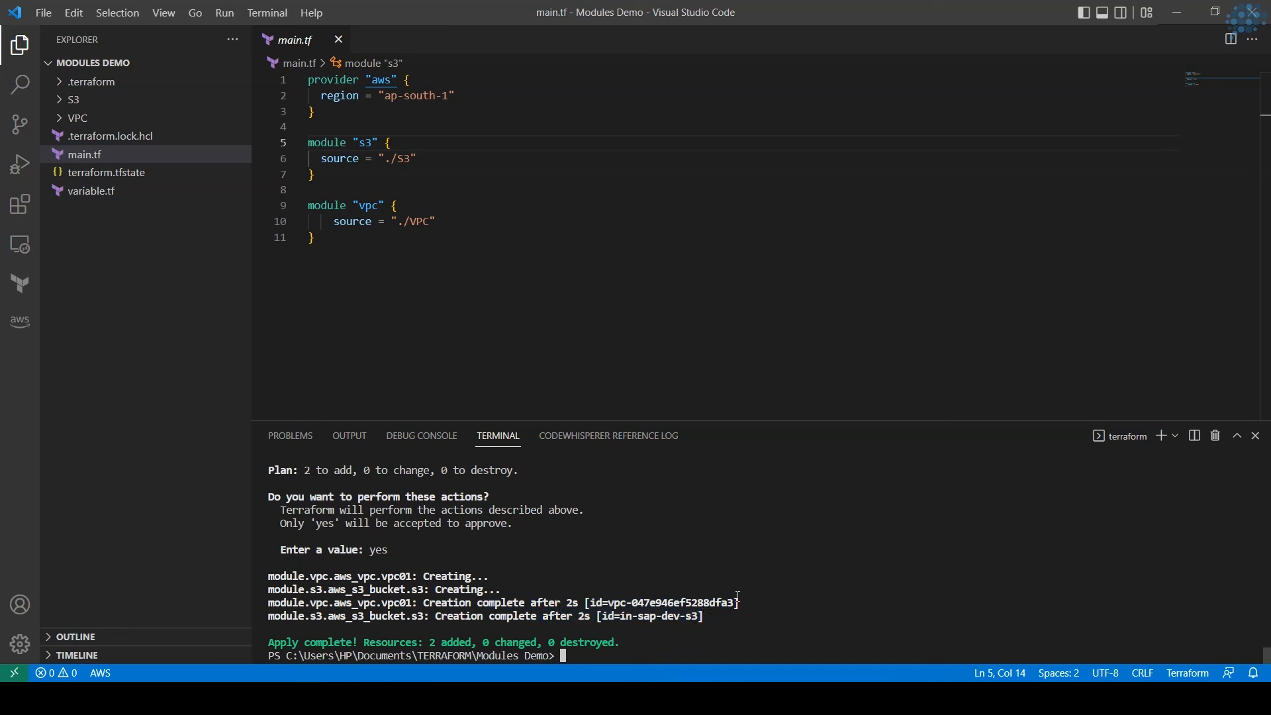
pyautogui.moveTo(714, 622)
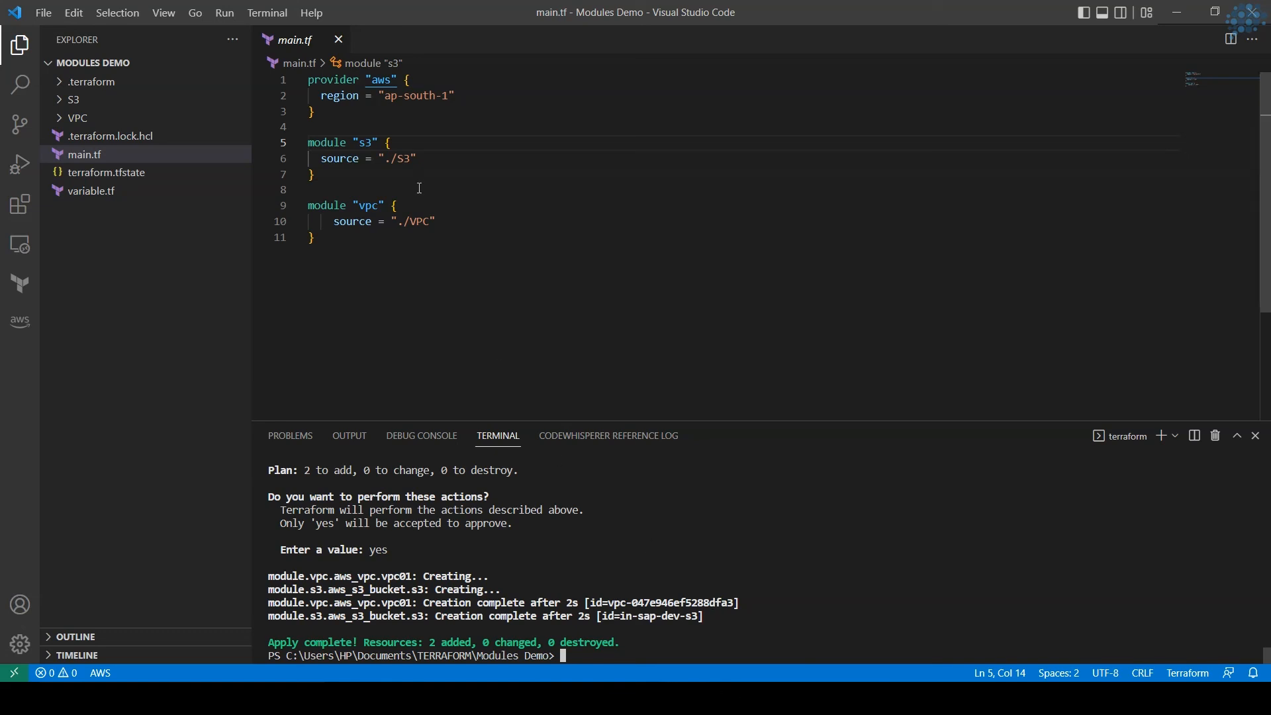
pyautogui.moveTo(481, 225)
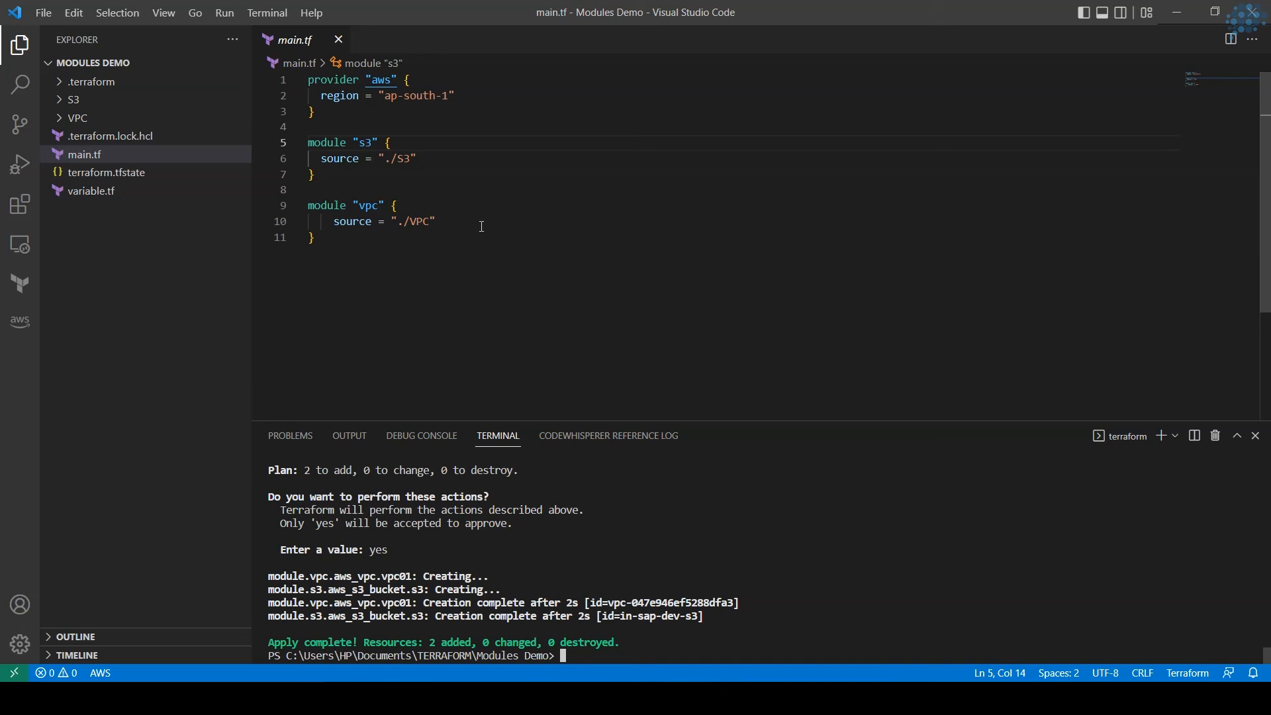
pyautogui.moveTo(858, 643)
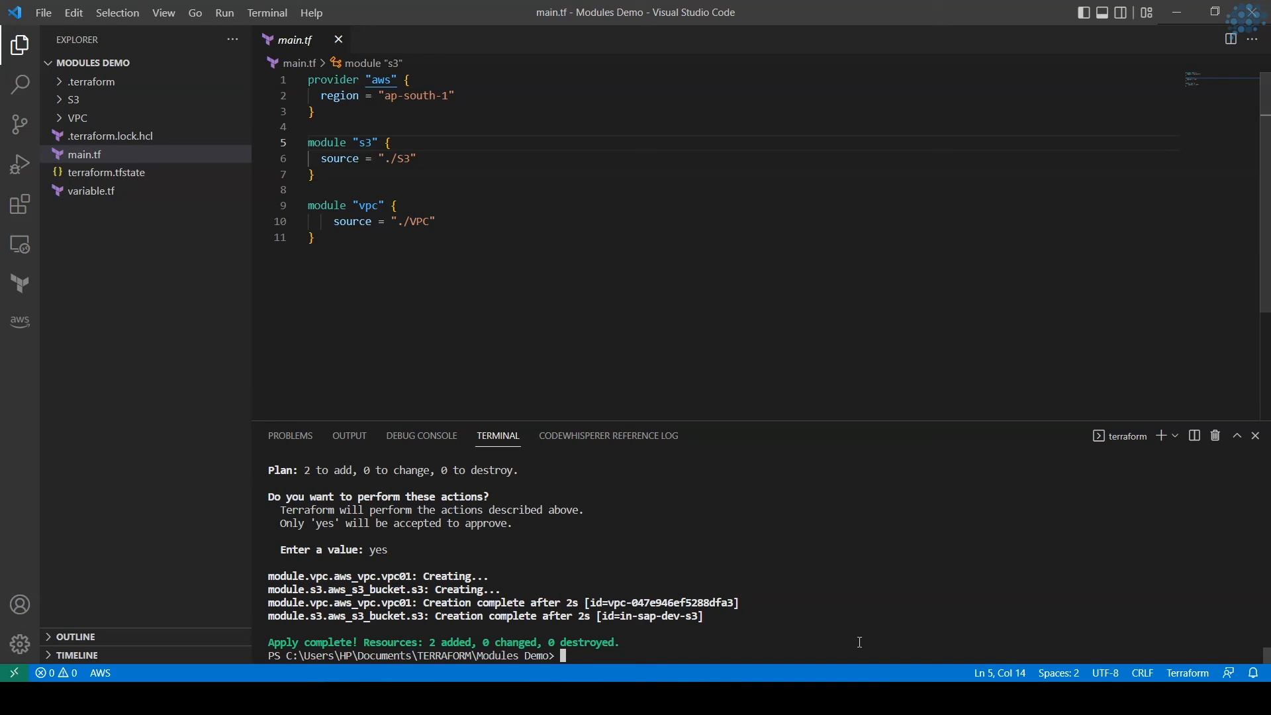
pyautogui.moveTo(832, 607)
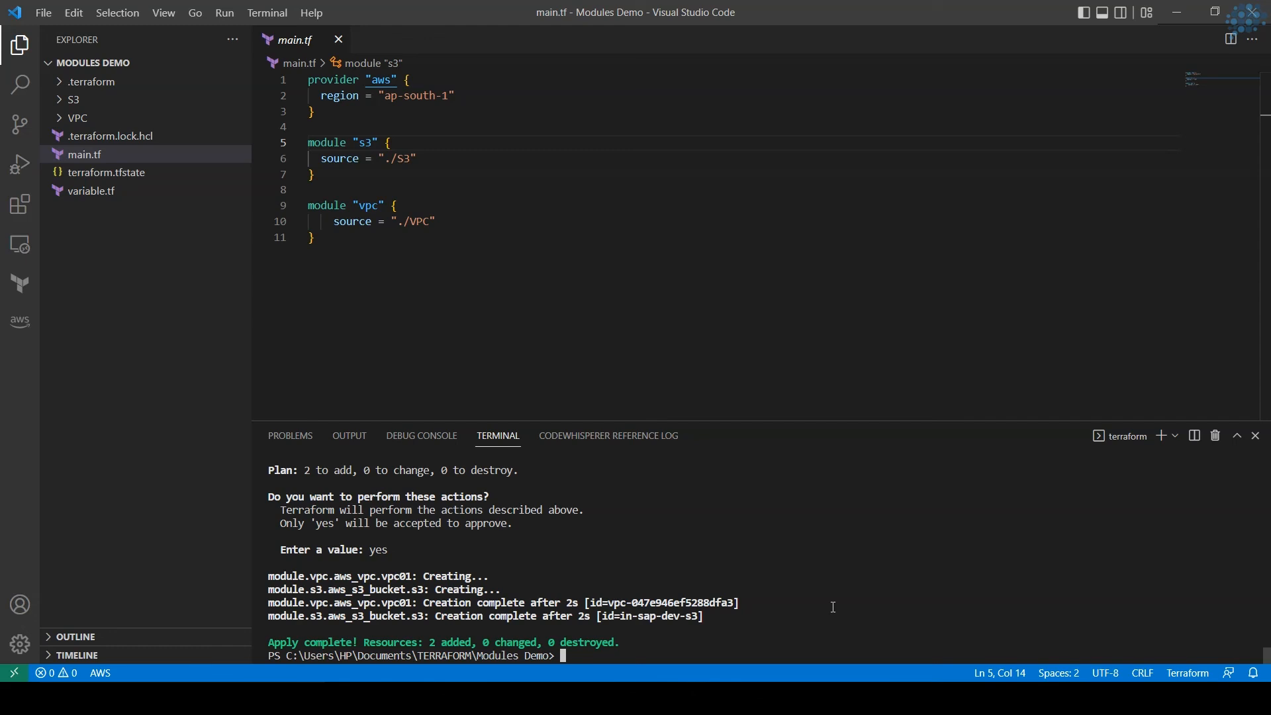